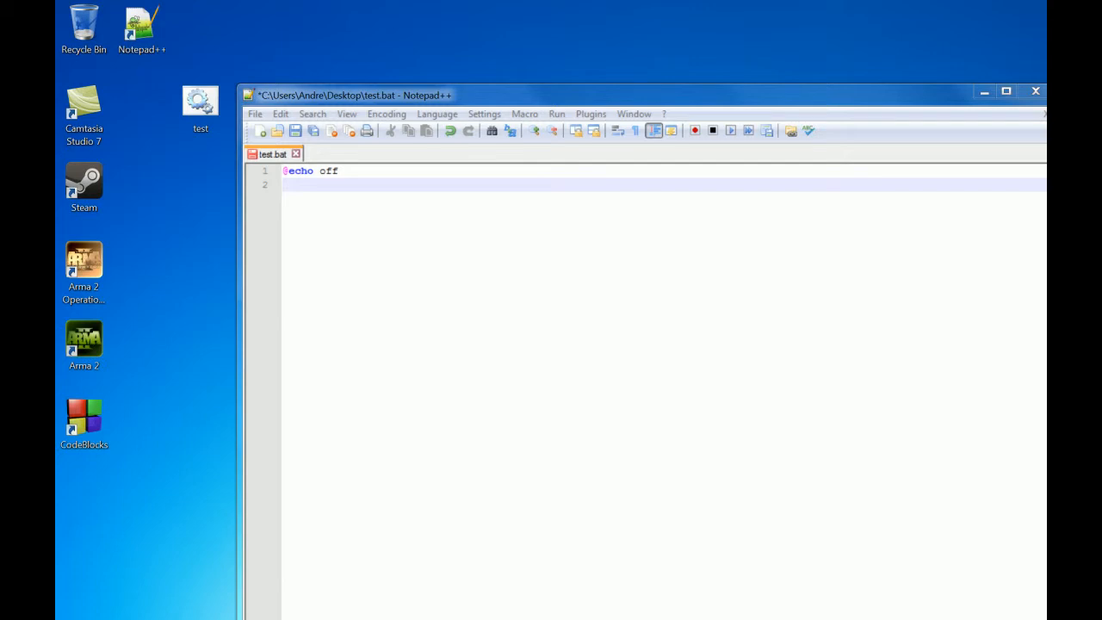
mouse_move(806, 448)
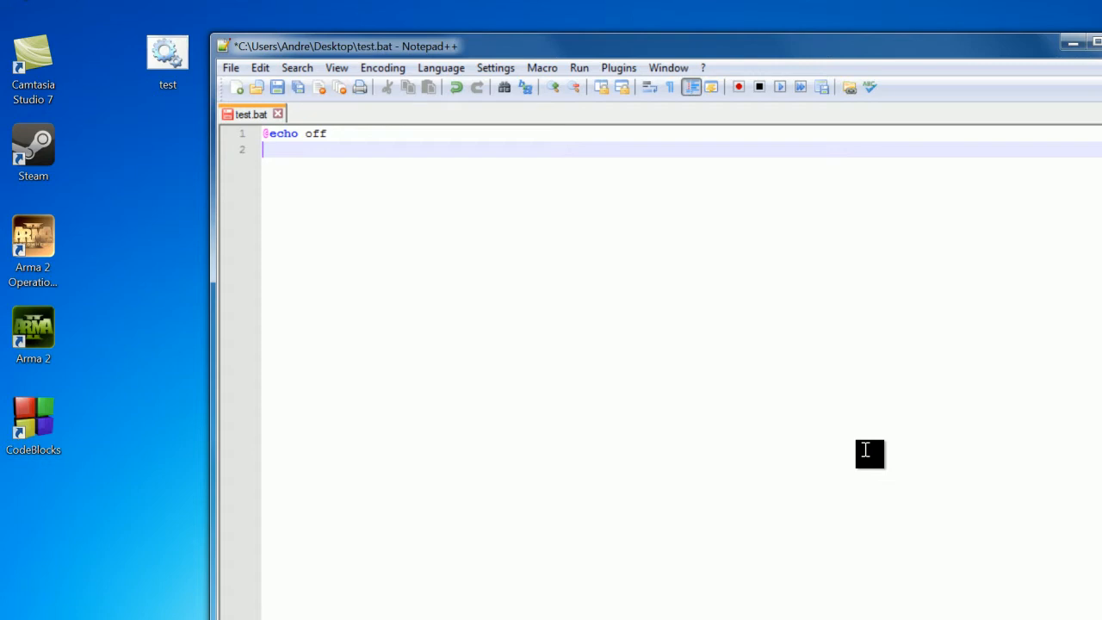
Write line 2 as 'choice /c:123 /D:1 /T:3' so the menu defaults to 1 after 3 seconds
text(choice)
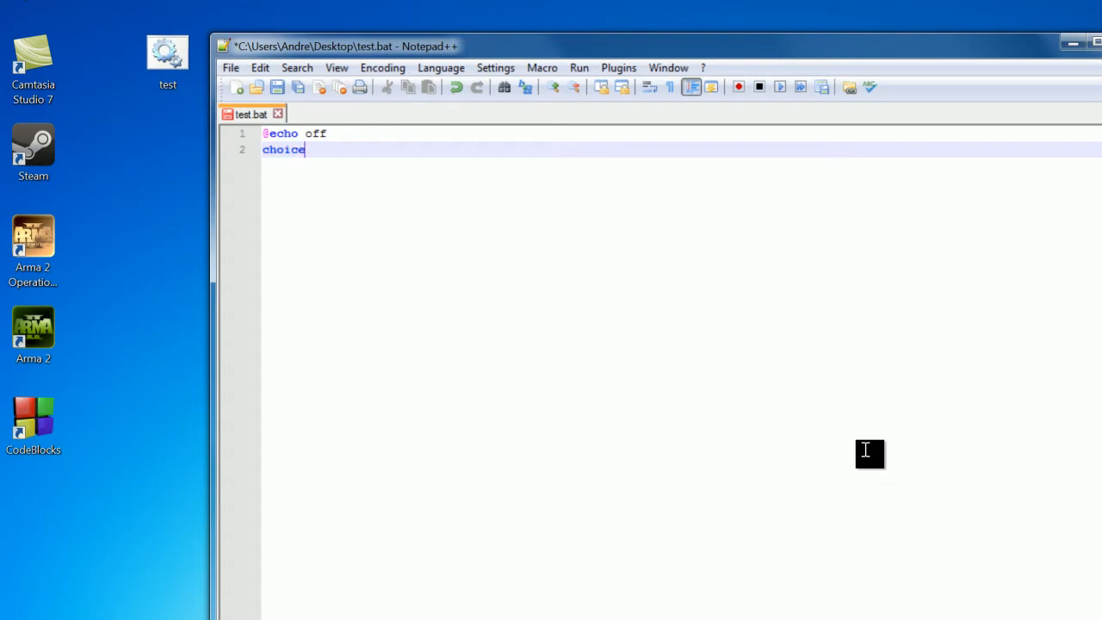
text(/c:)
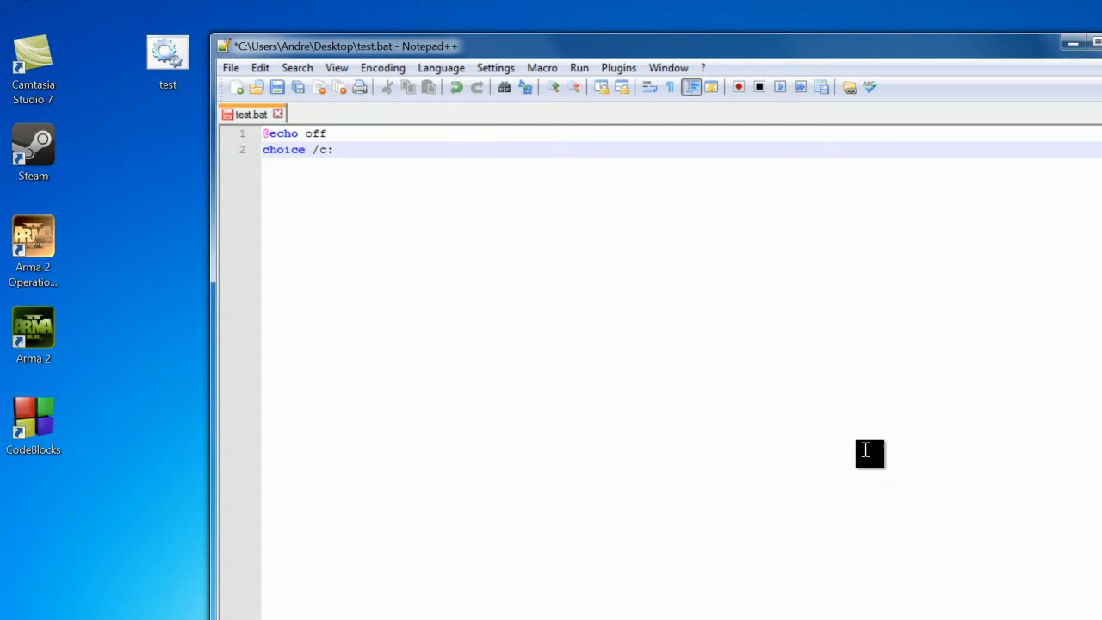
text(1)
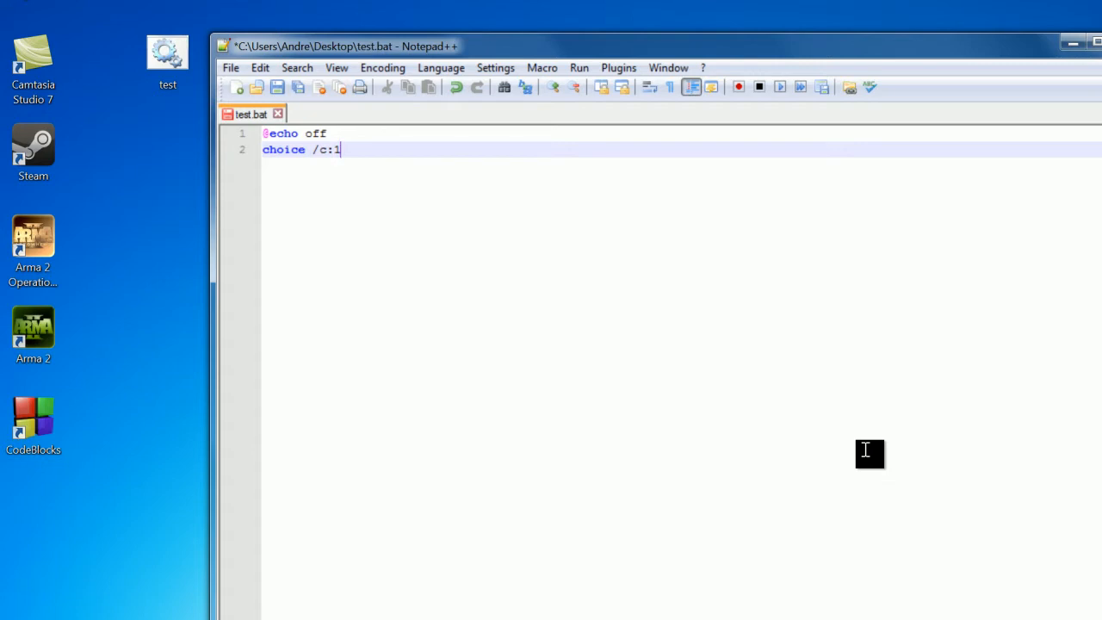
text(23)
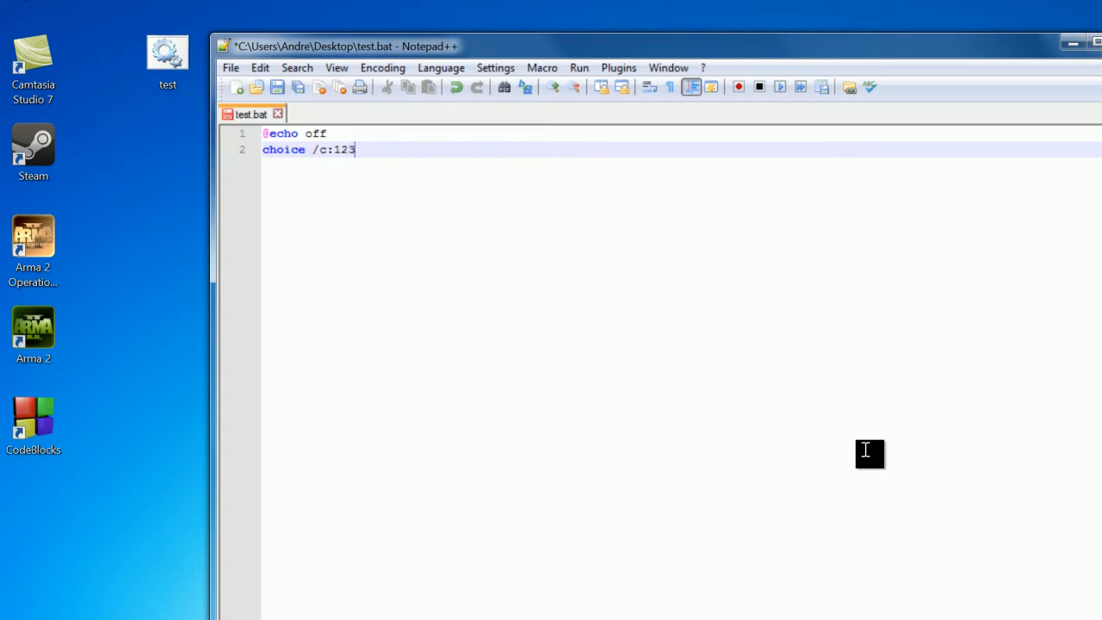
text(/)
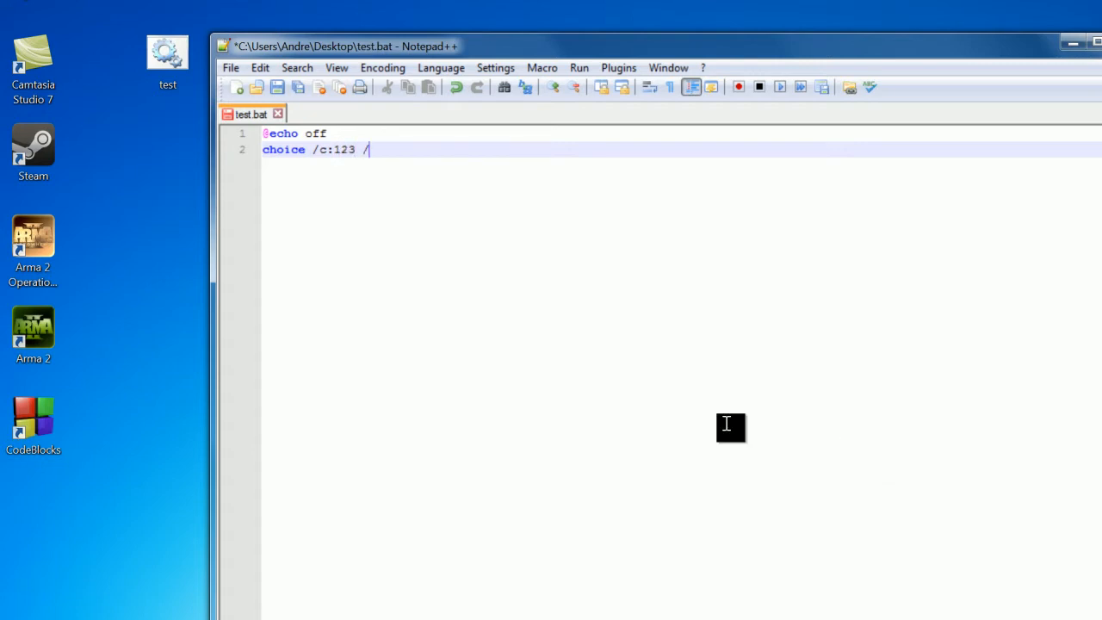
text(D:)
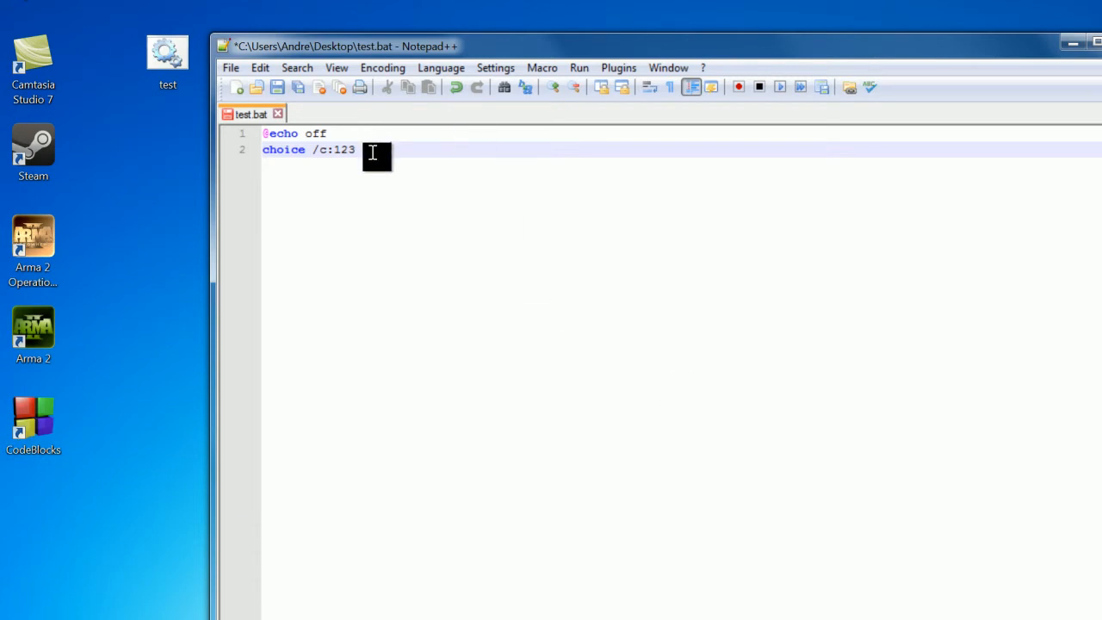
text(/D:1 /)
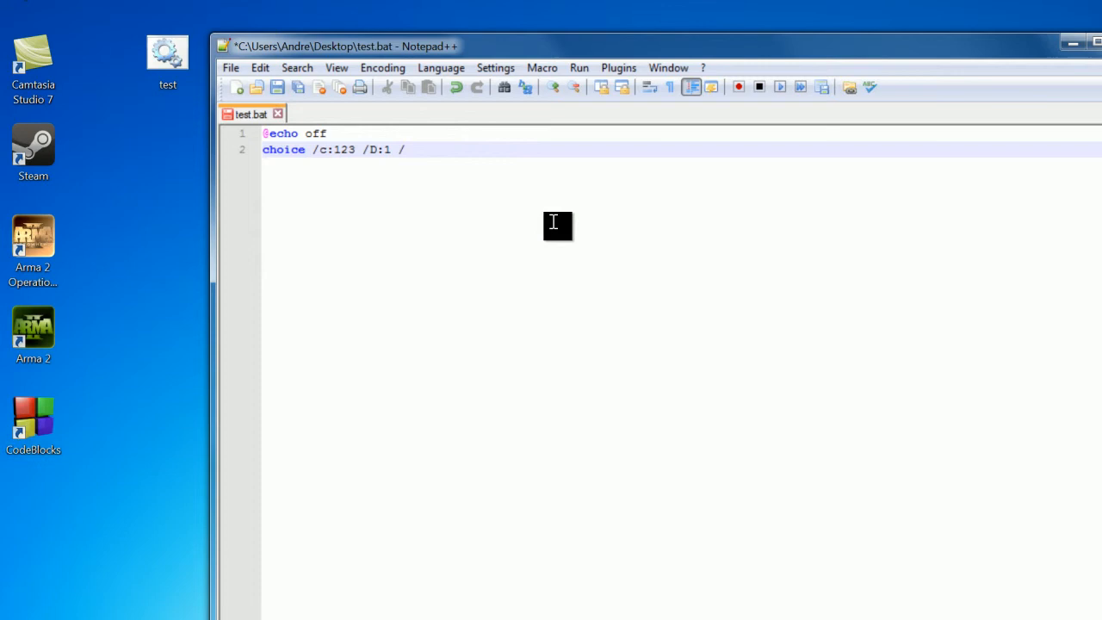
text(T:)
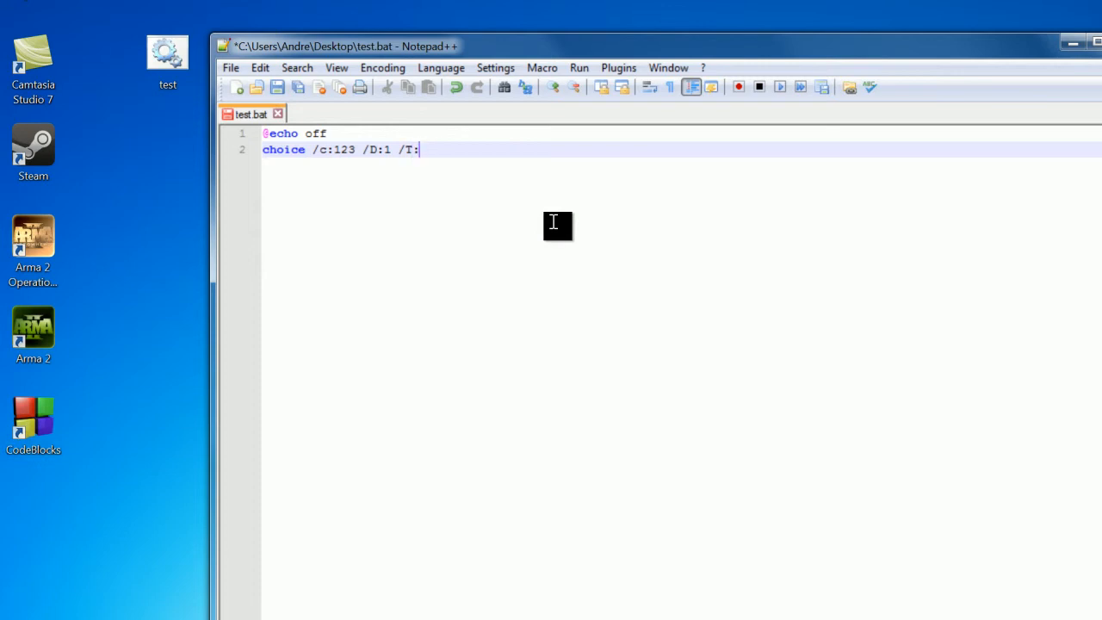
text(3)
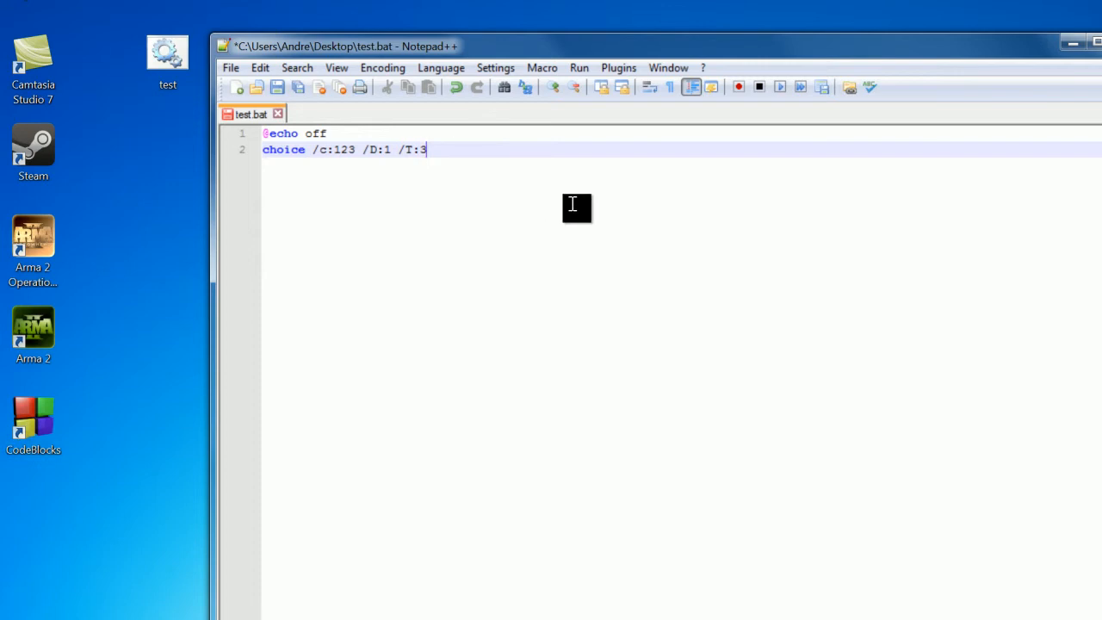
mouse_move(344, 146)
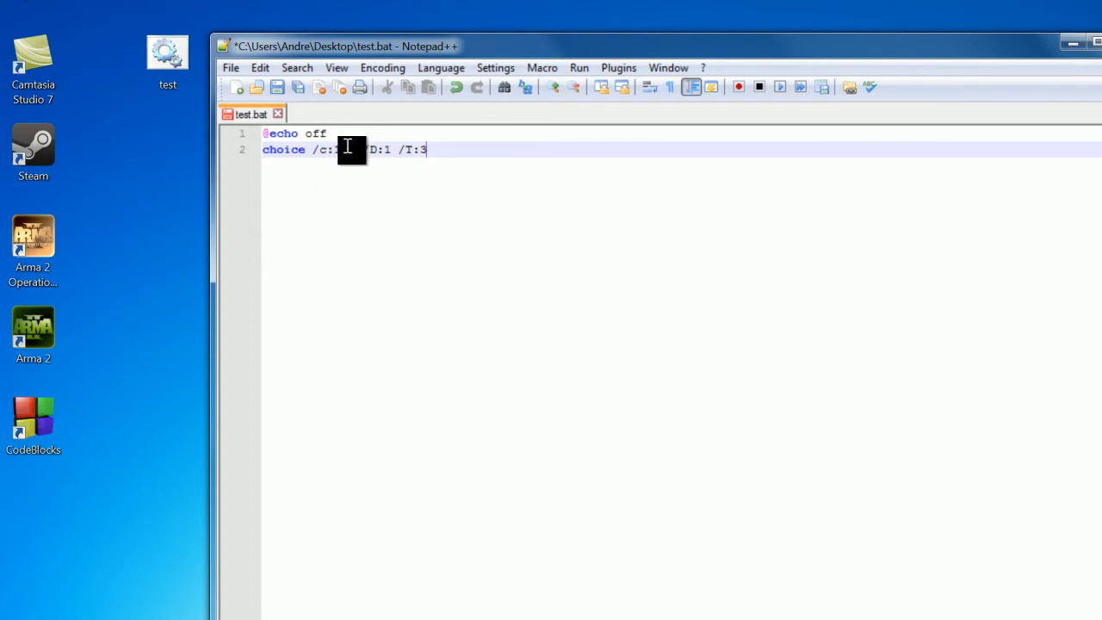
text(23)
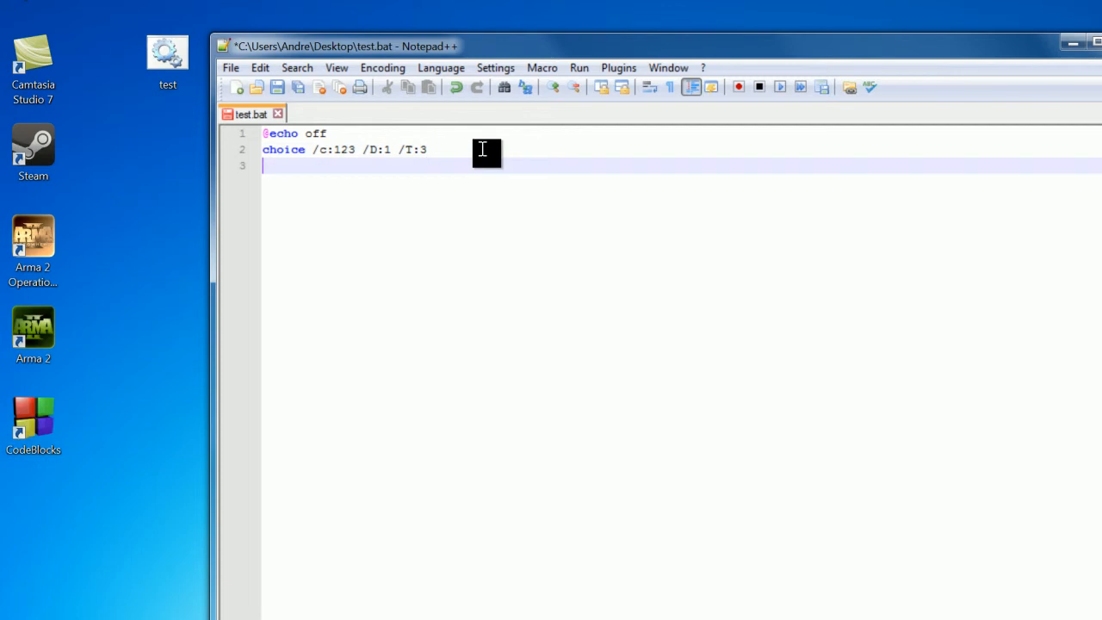
Write the 'if errorlevel == 3' check on the line after the choice command
text(if e)
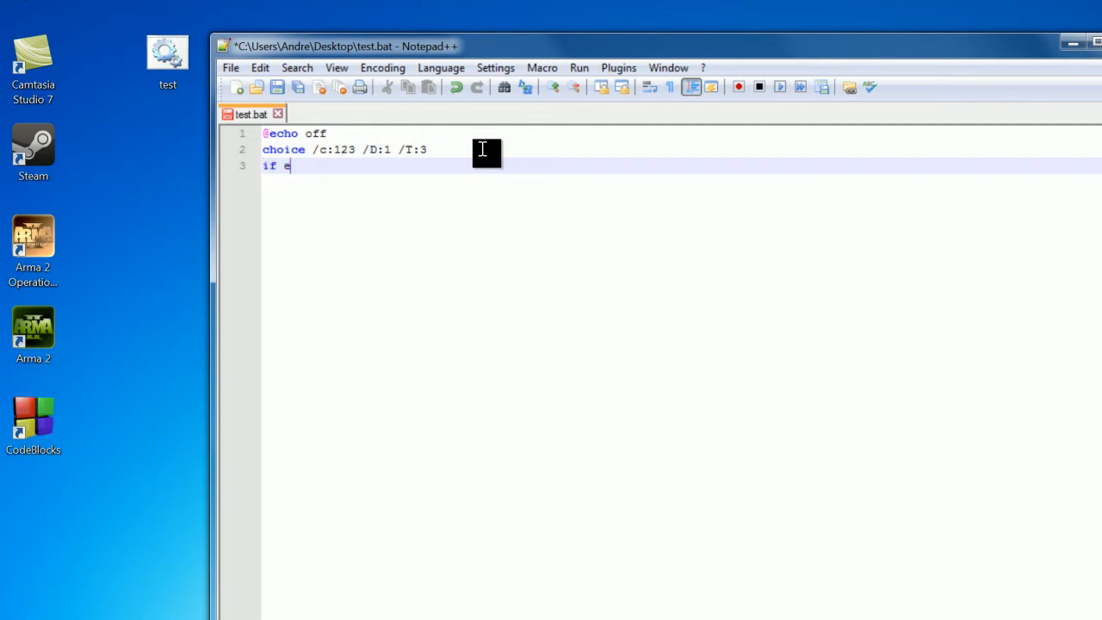
text(rrorlevel)
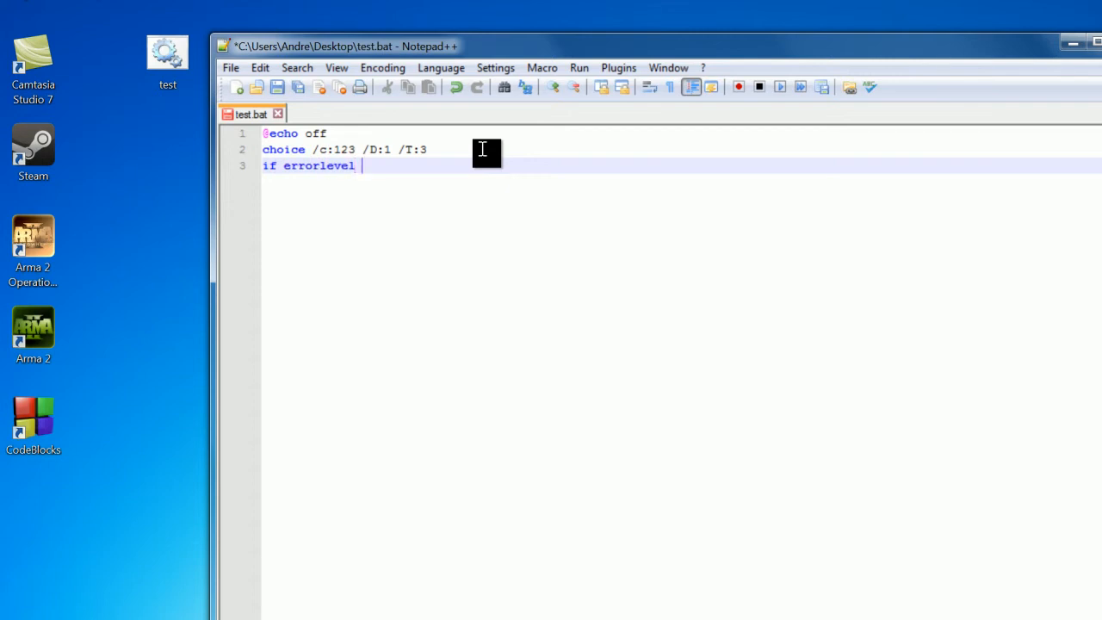
text(== 3)
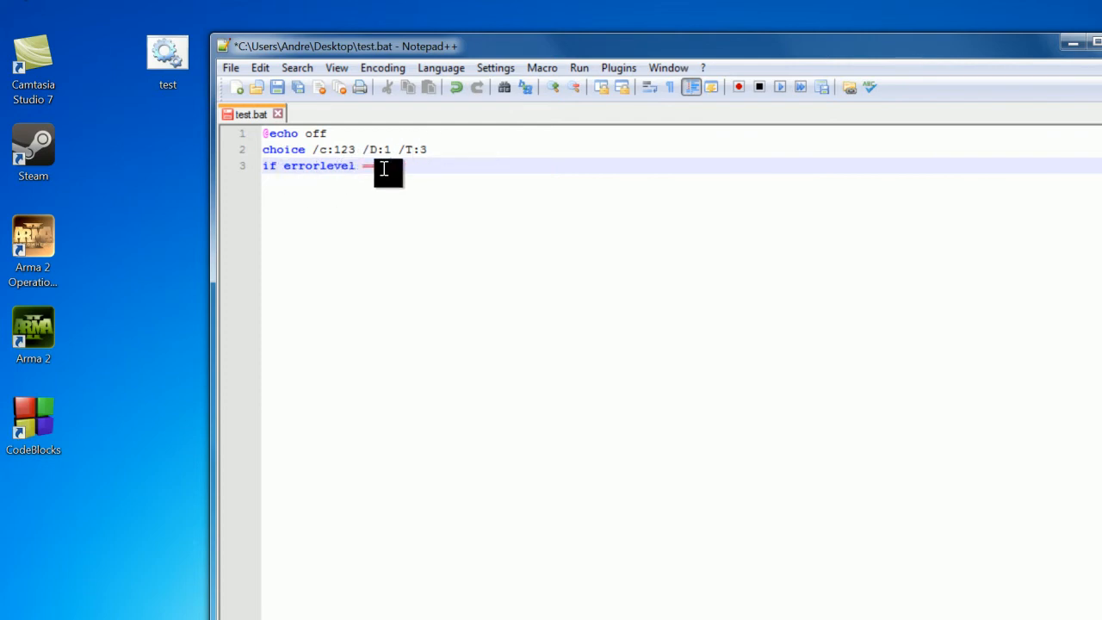
text(== 3)
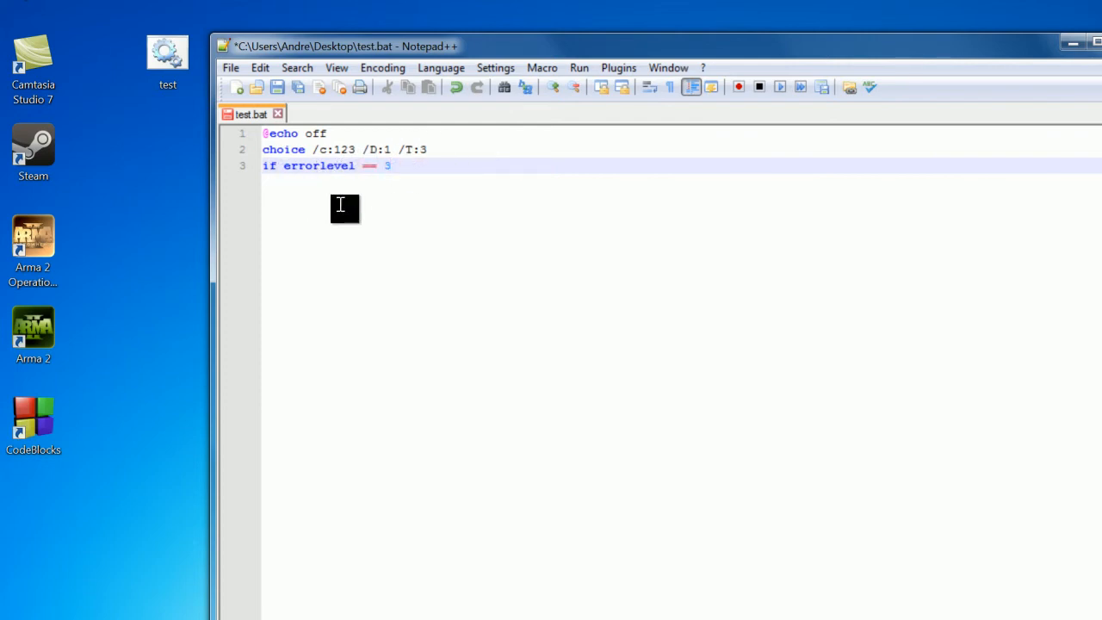
mouse_move(672, 291)
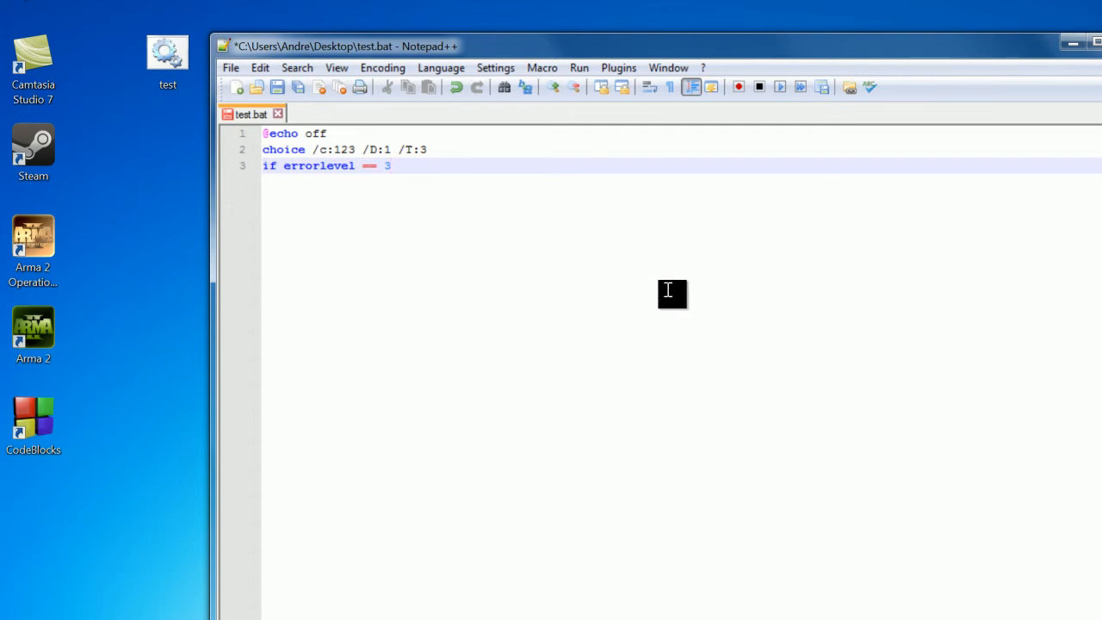
Complete the branch with 'goto choice3' and the matching checks for 2 and 1
click(389, 165)
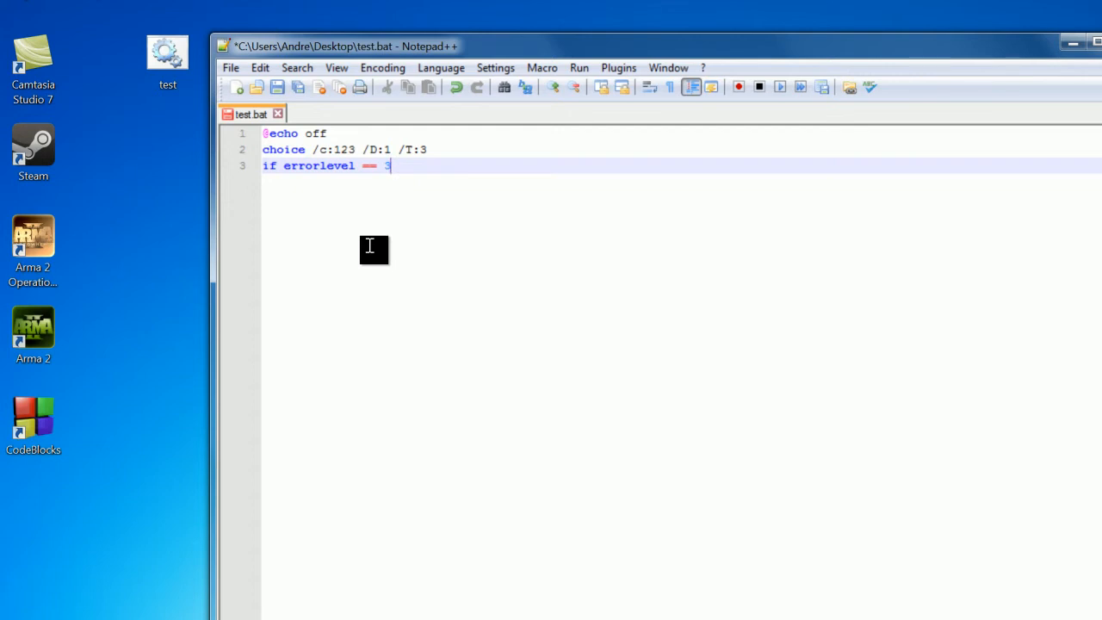
text(g)
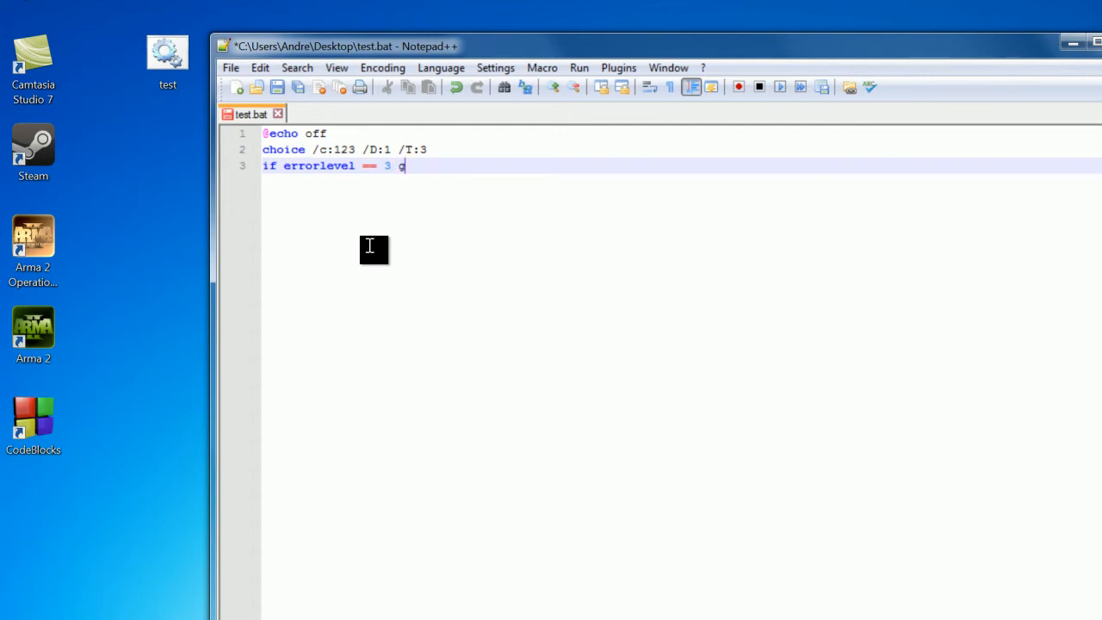
text(oto)
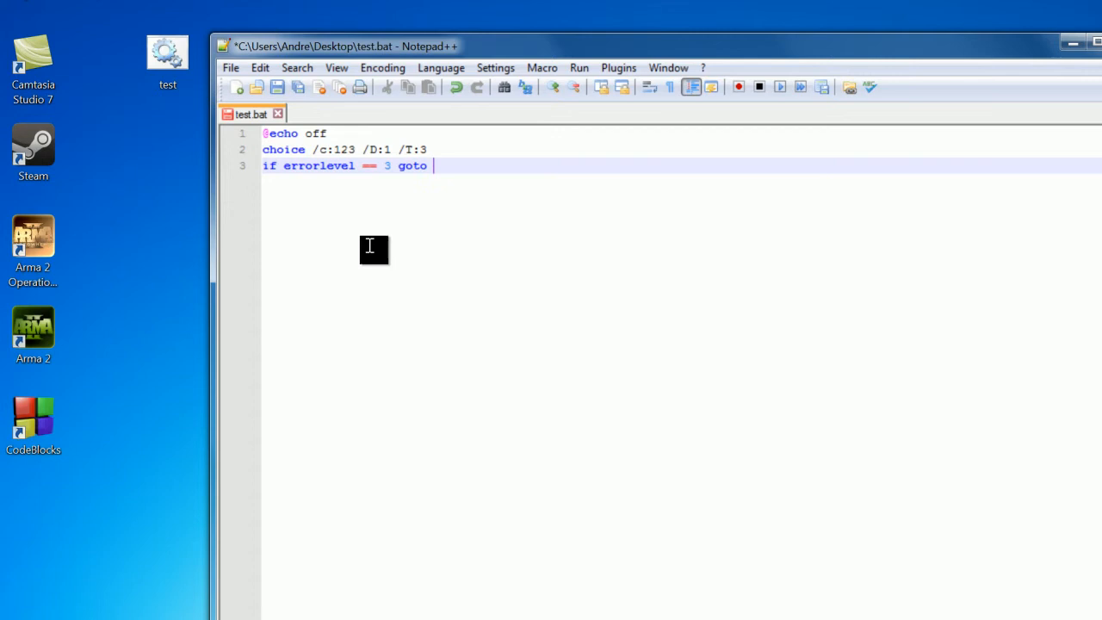
text(choice)
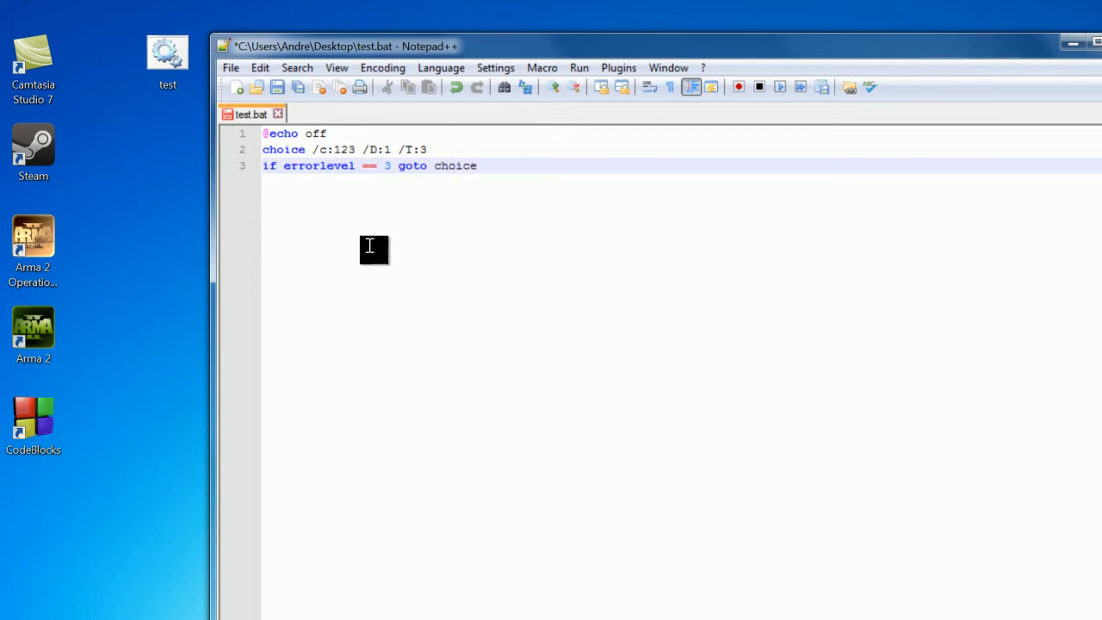
text(3)
text(:)
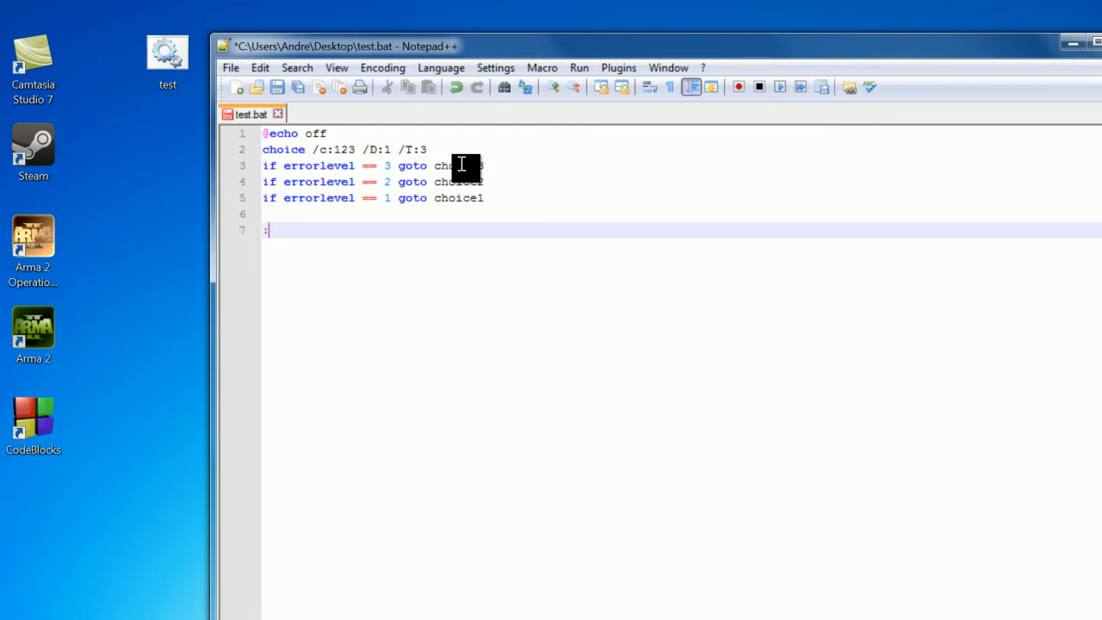
Add the :choice3, :choice2 and :choice1 labels with blank lines between, starting an echo under :choice3
text(choice)
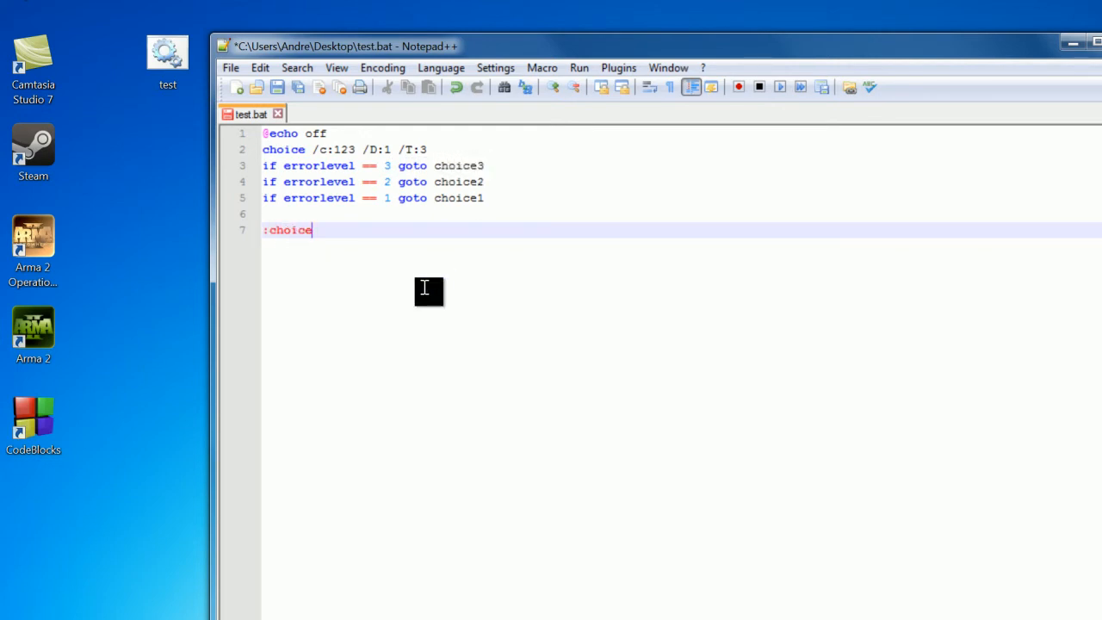
text(3)
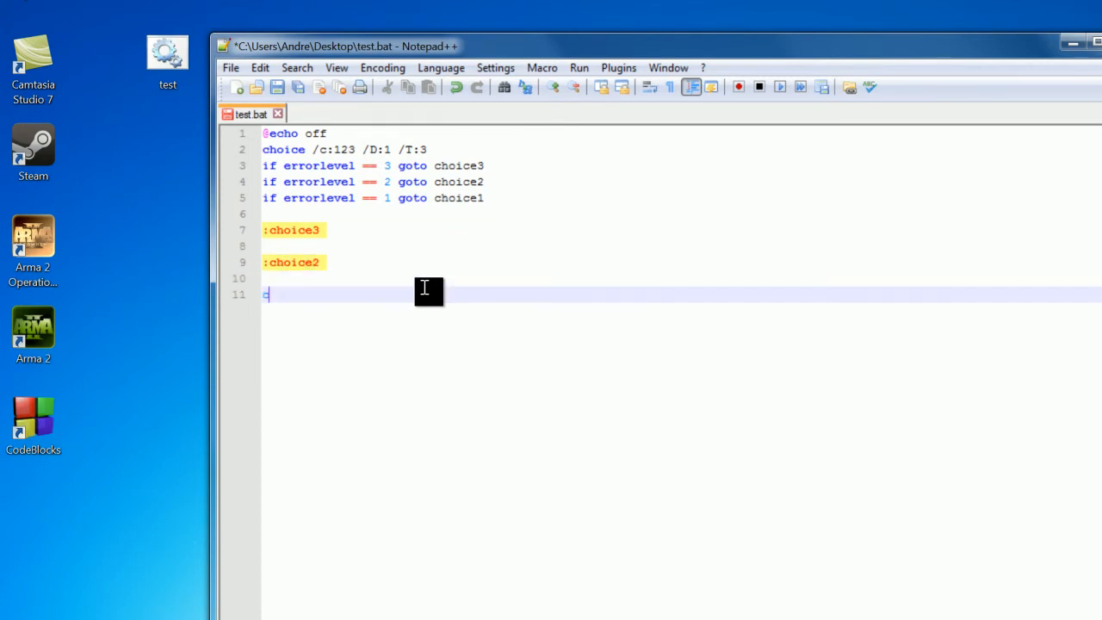
text(:choice1)
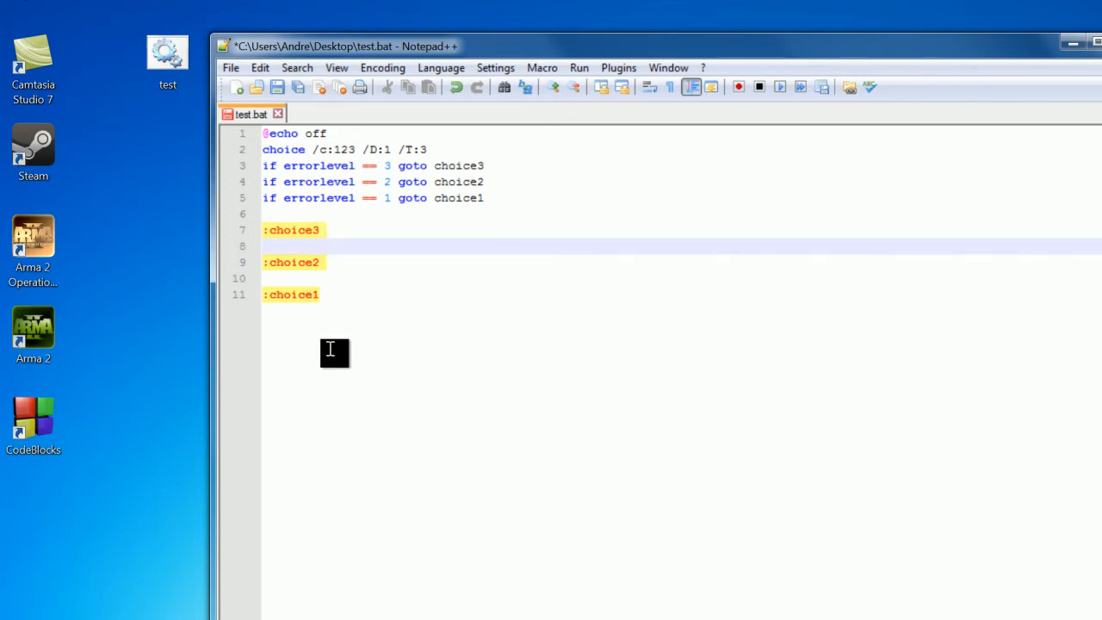
mouse_move(372, 491)
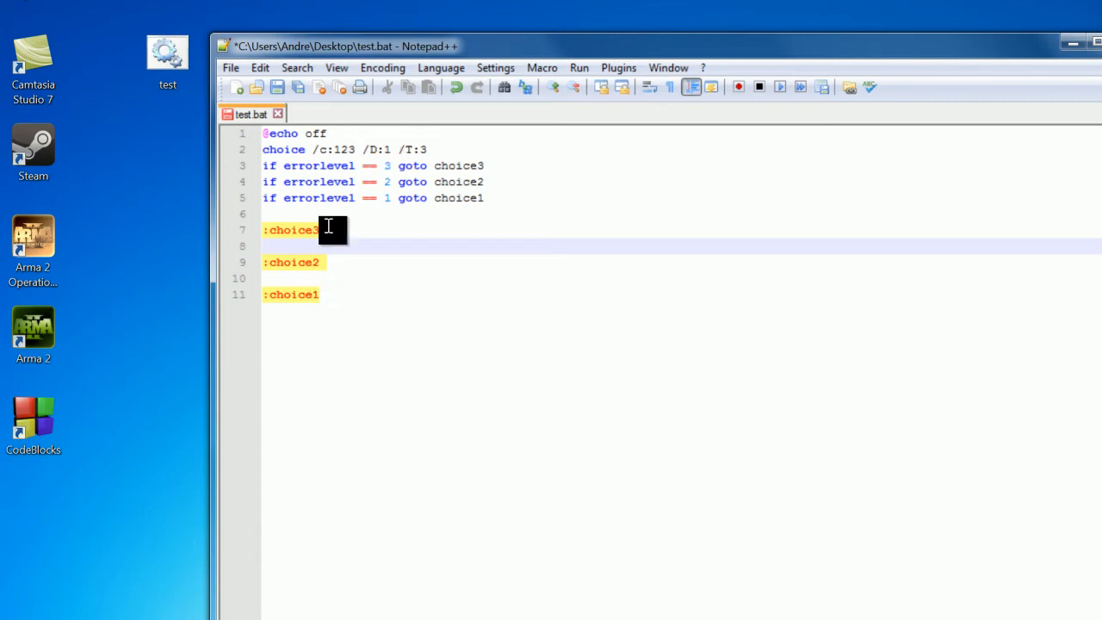
text(echo)
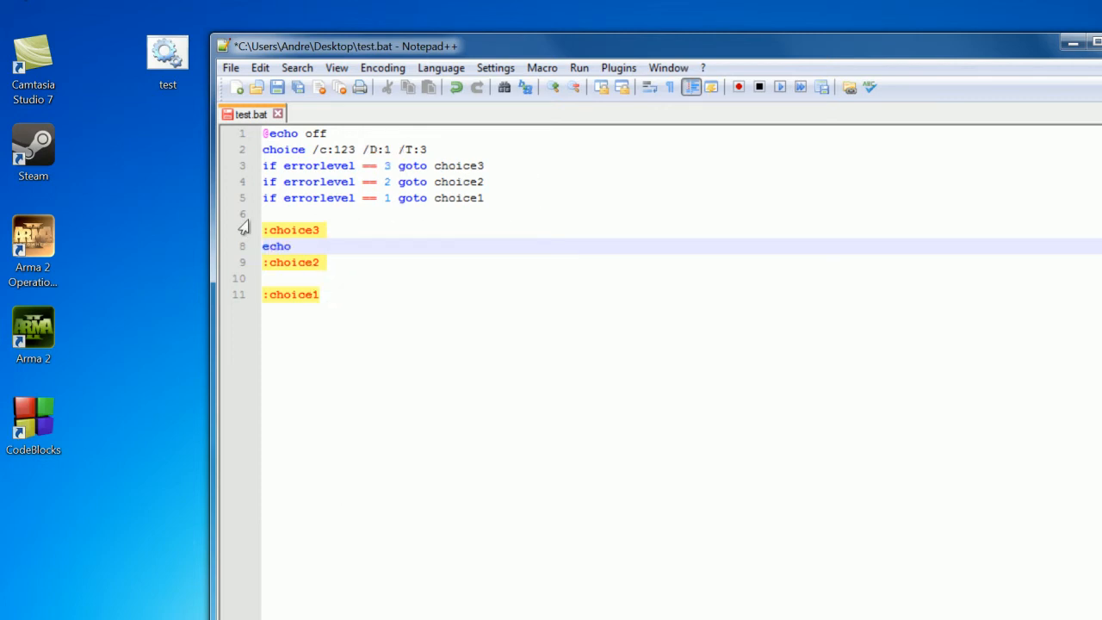
Under :choice3 echo 'You have picked choice 3', goto end, and add the :end label
text(You have)
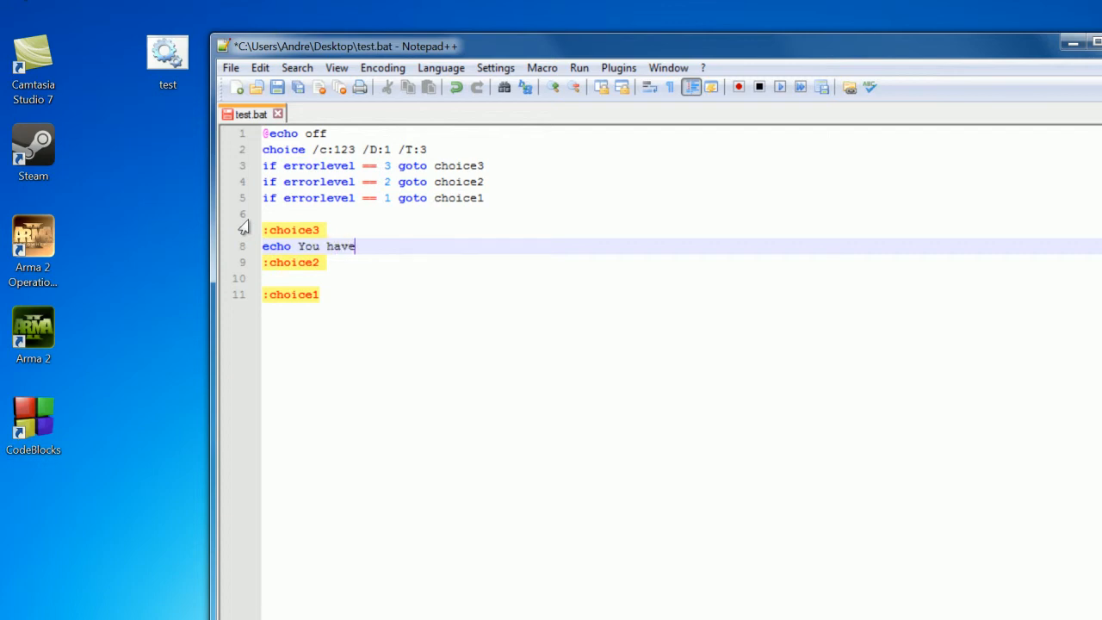
text(picked choice 3)
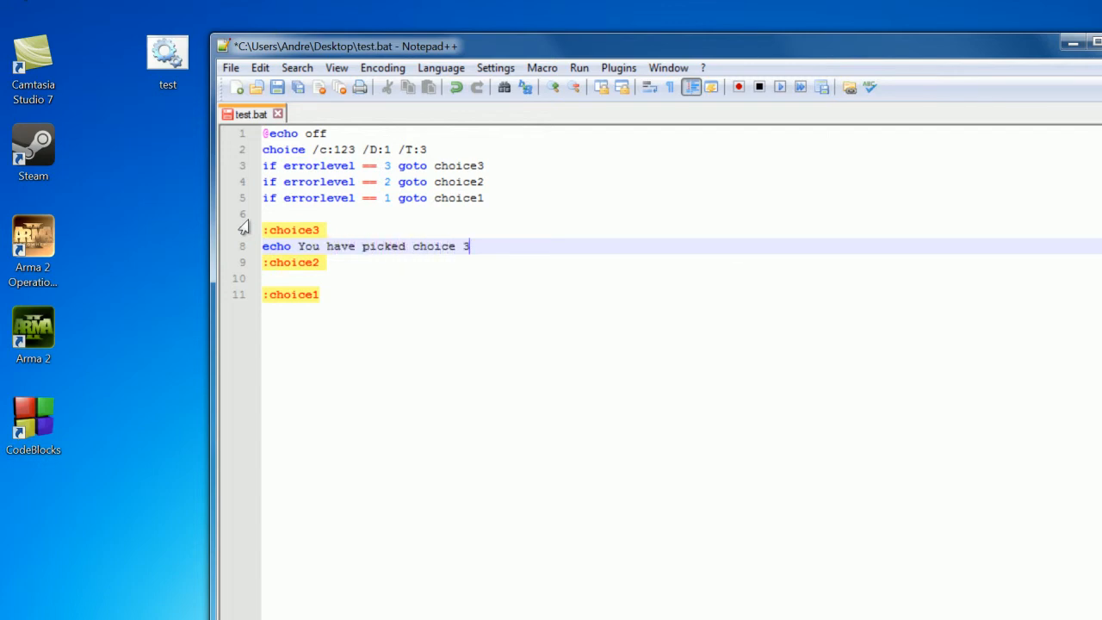
text(goto end)
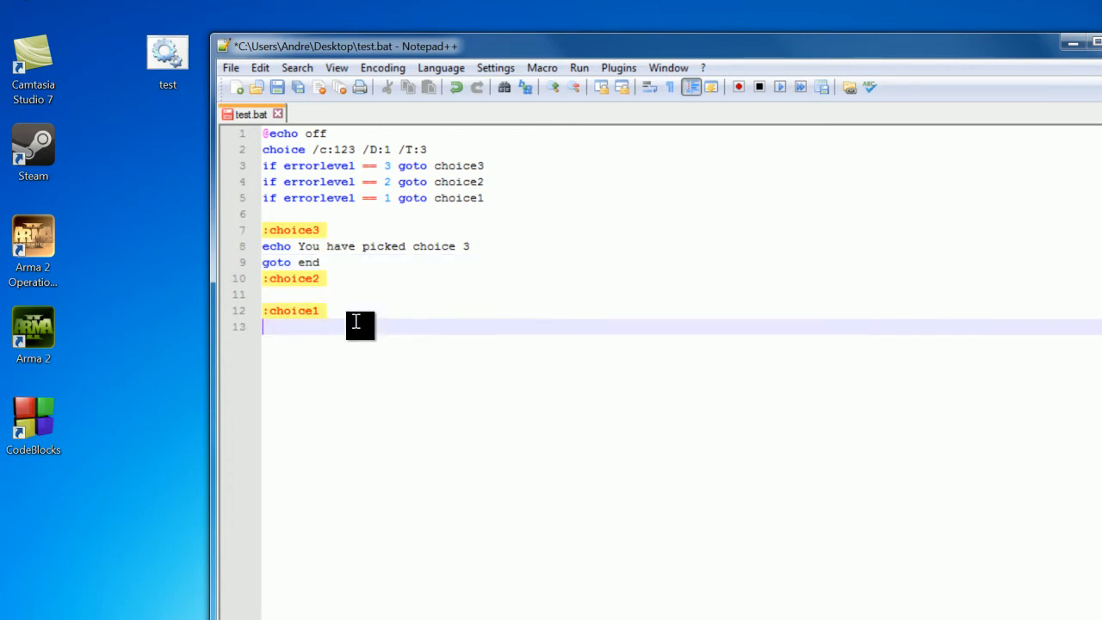
text(:end)
click(682, 294)
text(echo)
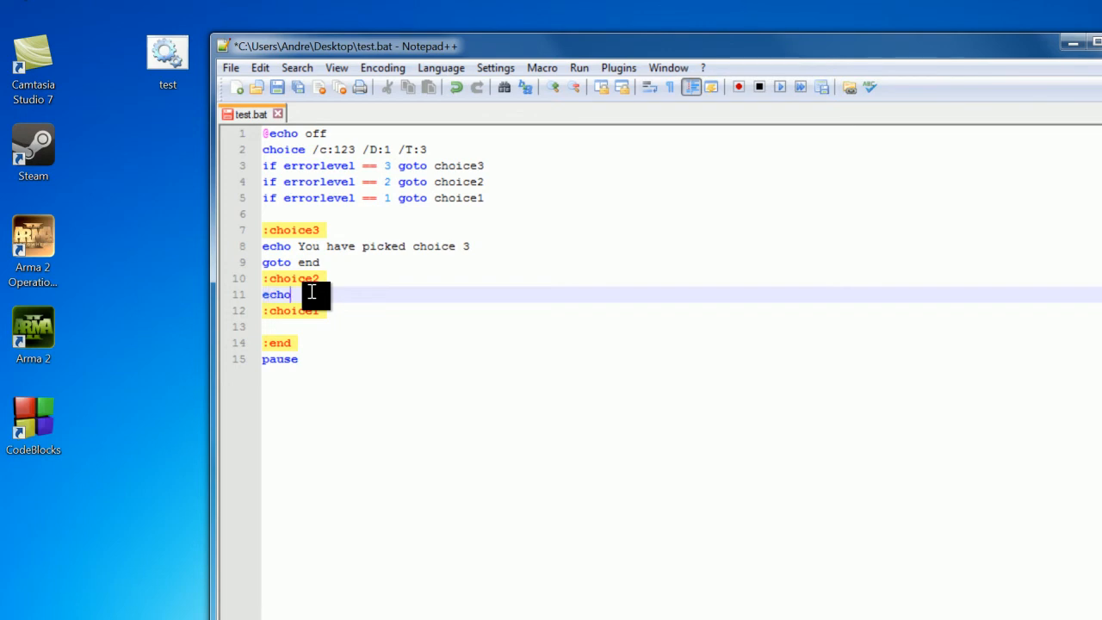
Echo 'You have picked choice 2' and 'choice 1' under their labels with goto end lines
text(You have)
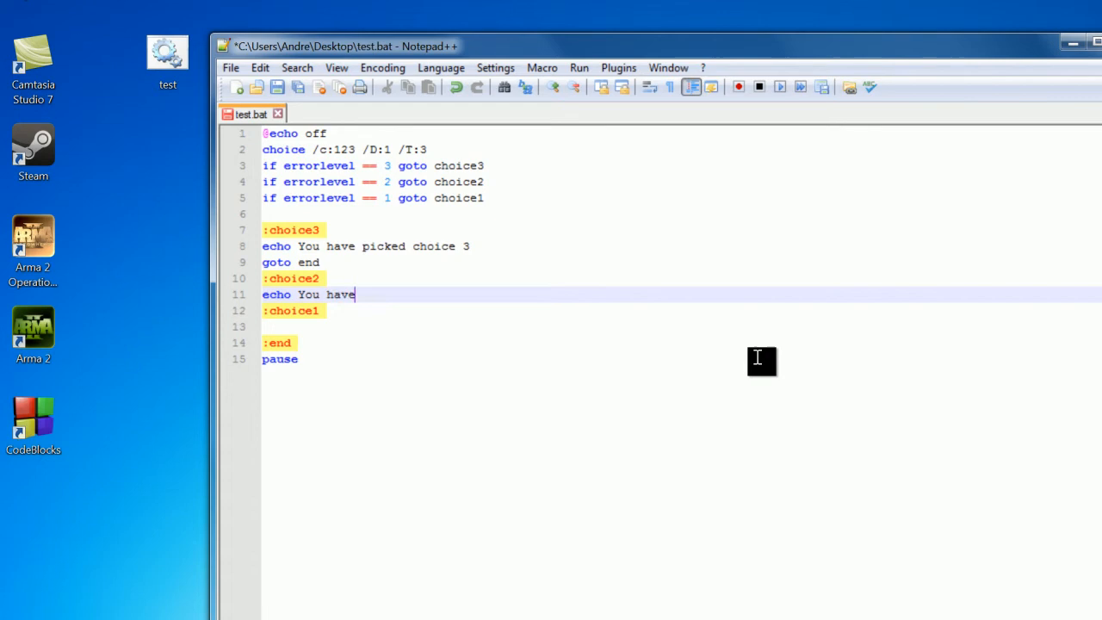
text(picked choice 2)
text(g)
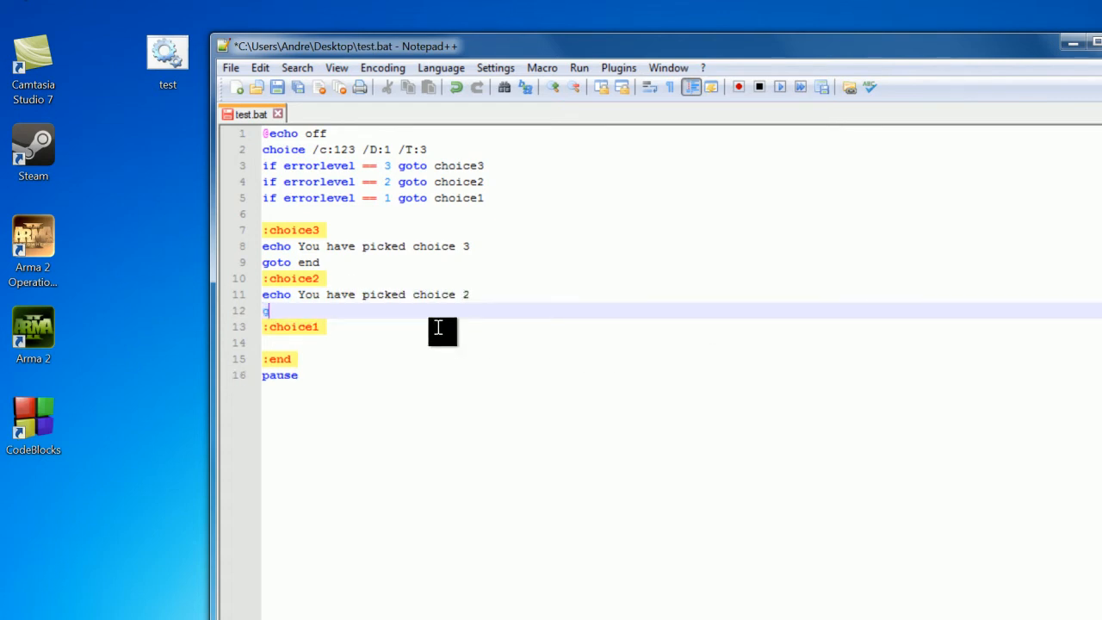
text(oto end)
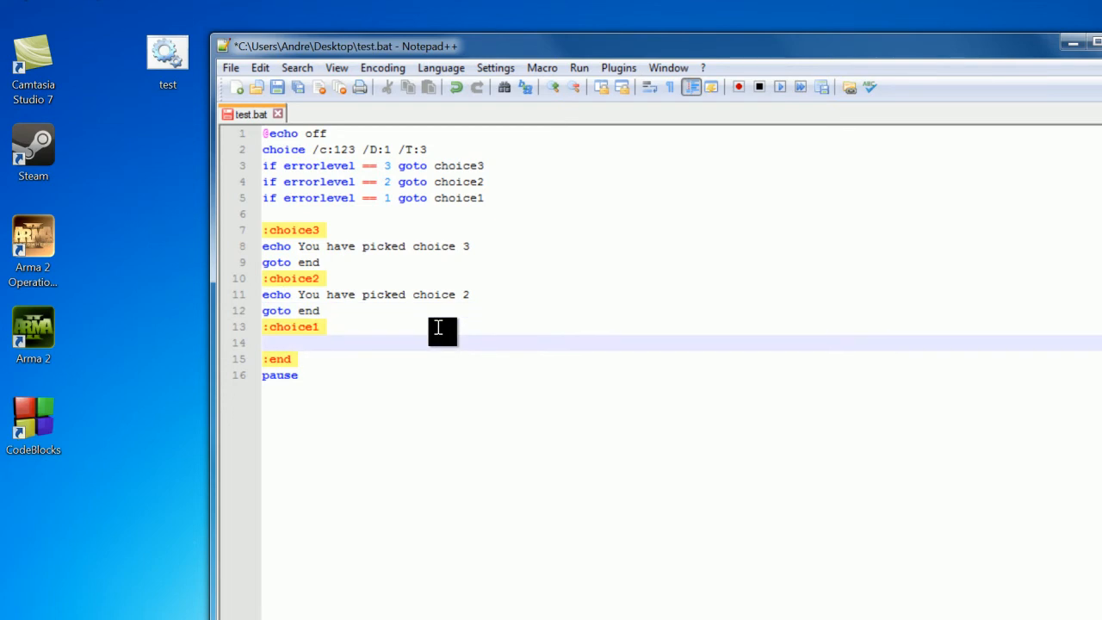
text(echo You have picked choice 1)
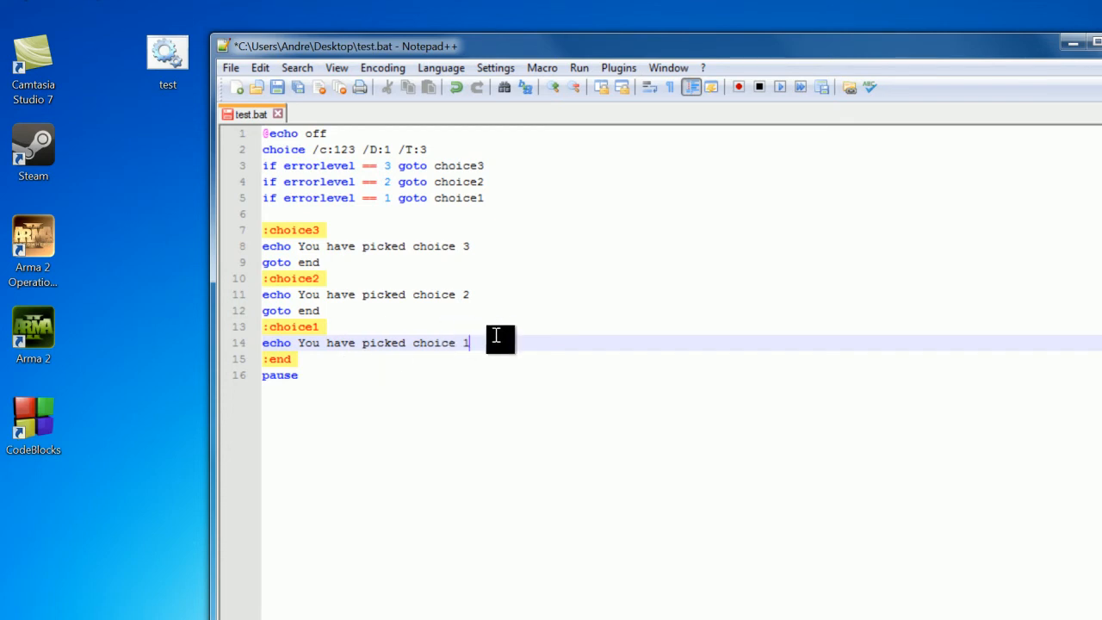
mouse_move(250, 355)
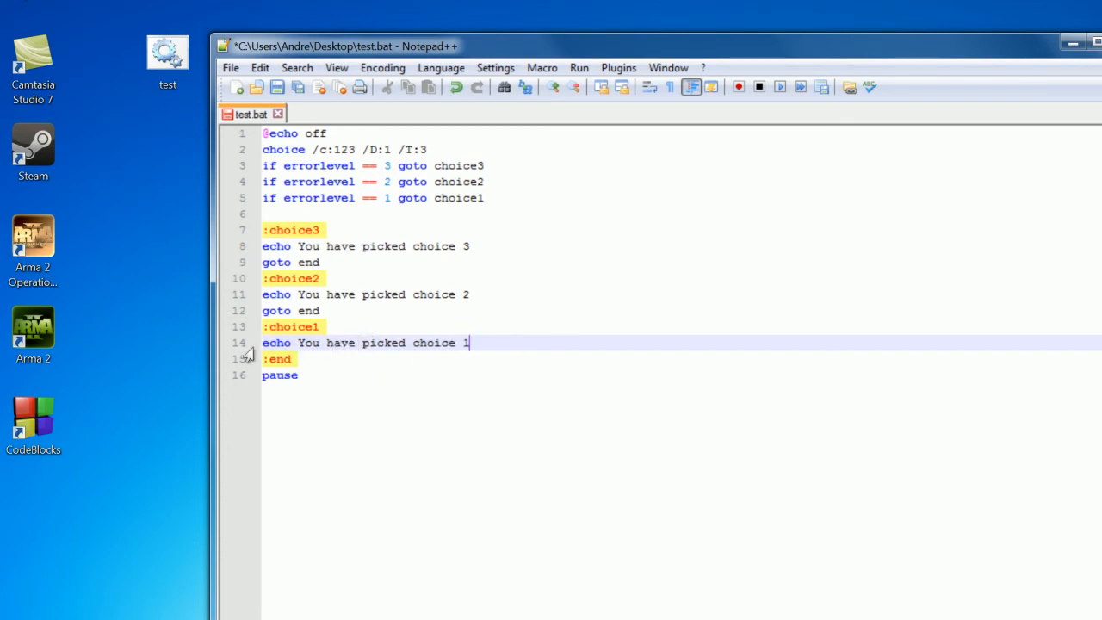
mouse_move(318, 383)
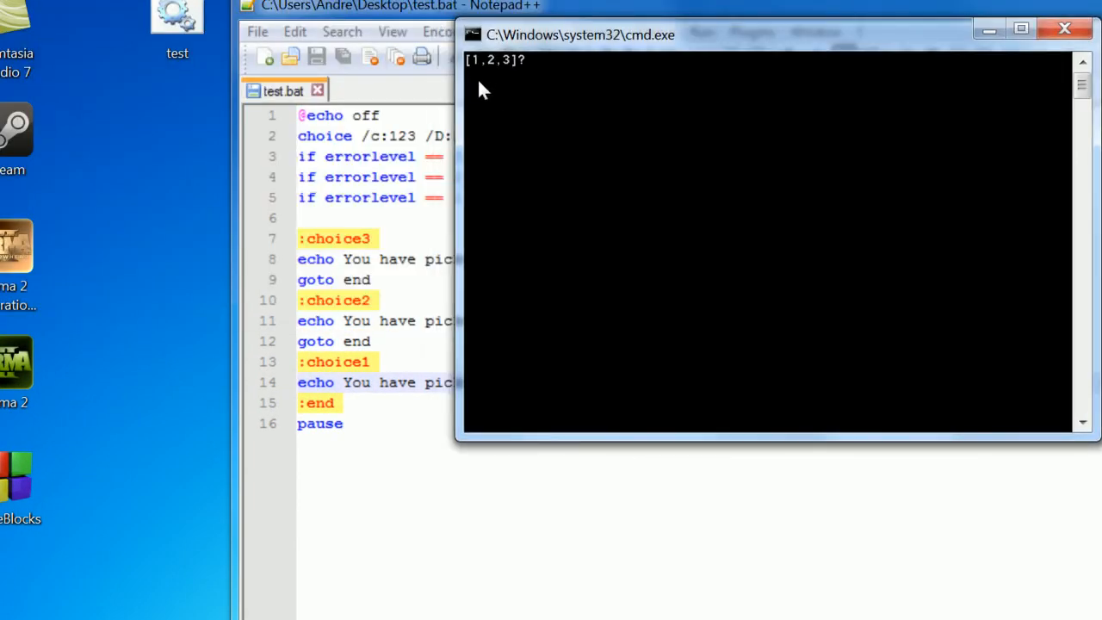
Answer the [1,2,3]? prompt with 1 so the script reports choice 1
text(1)
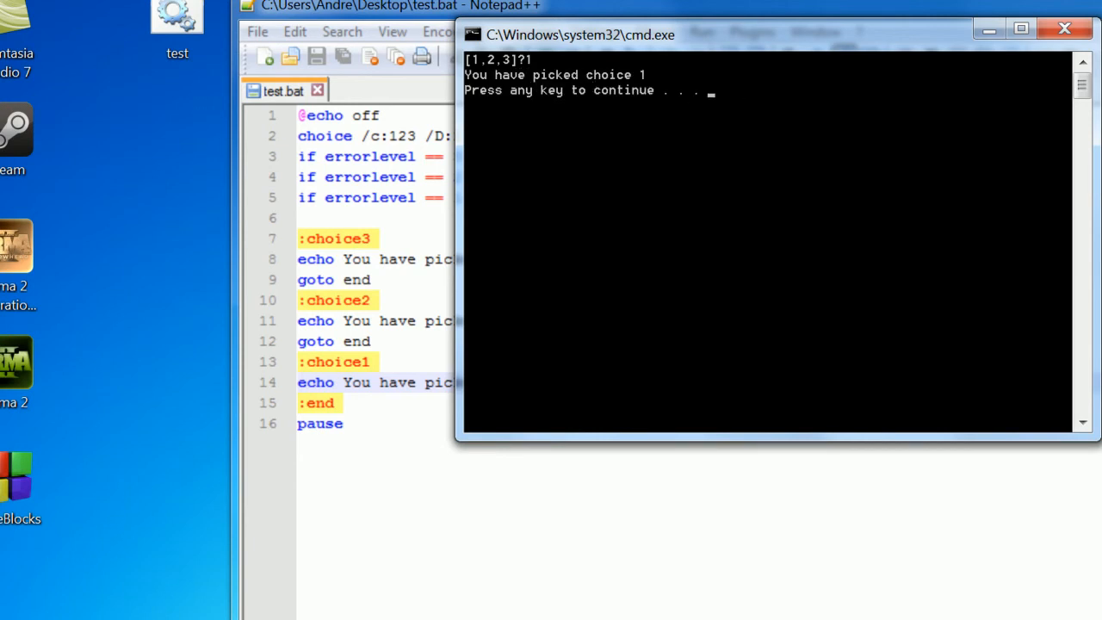
mouse_move(818, 193)
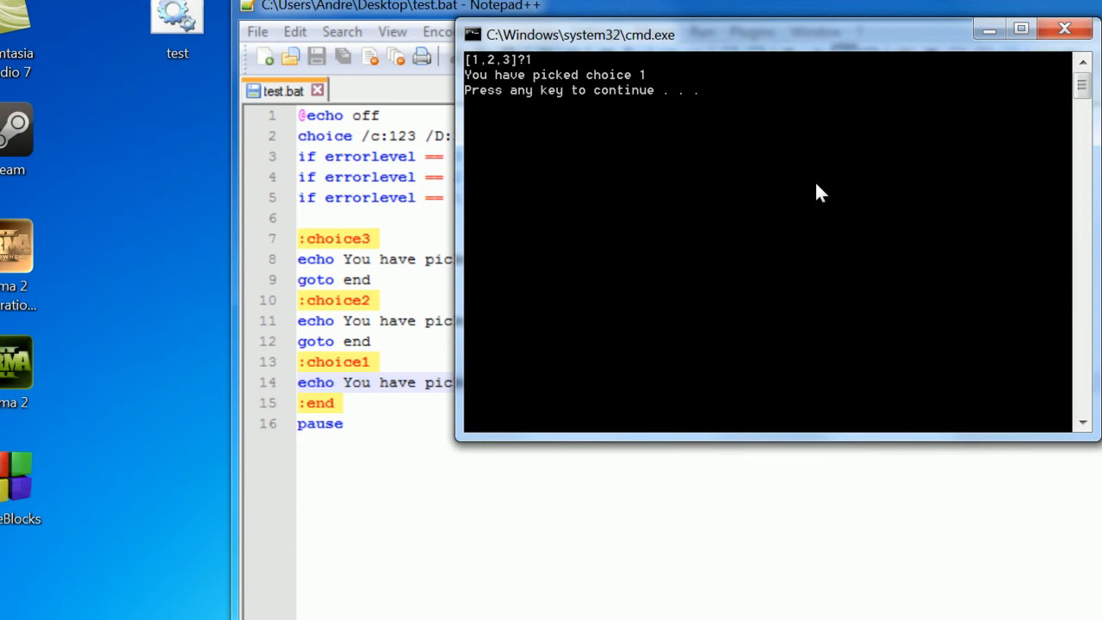
mouse_move(543, 96)
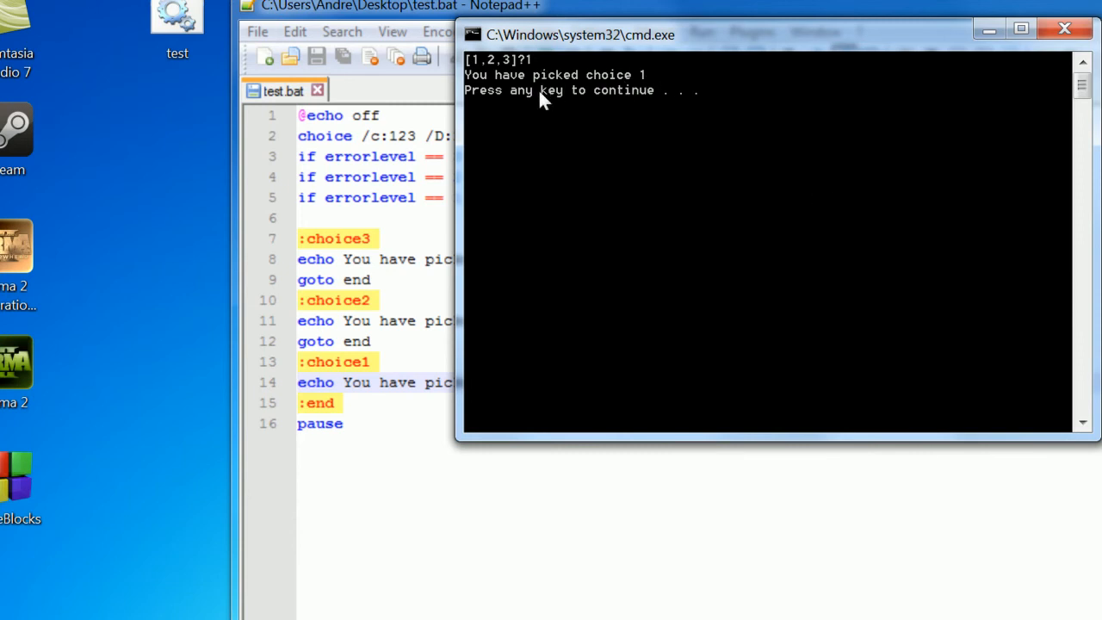
mouse_move(936, 129)
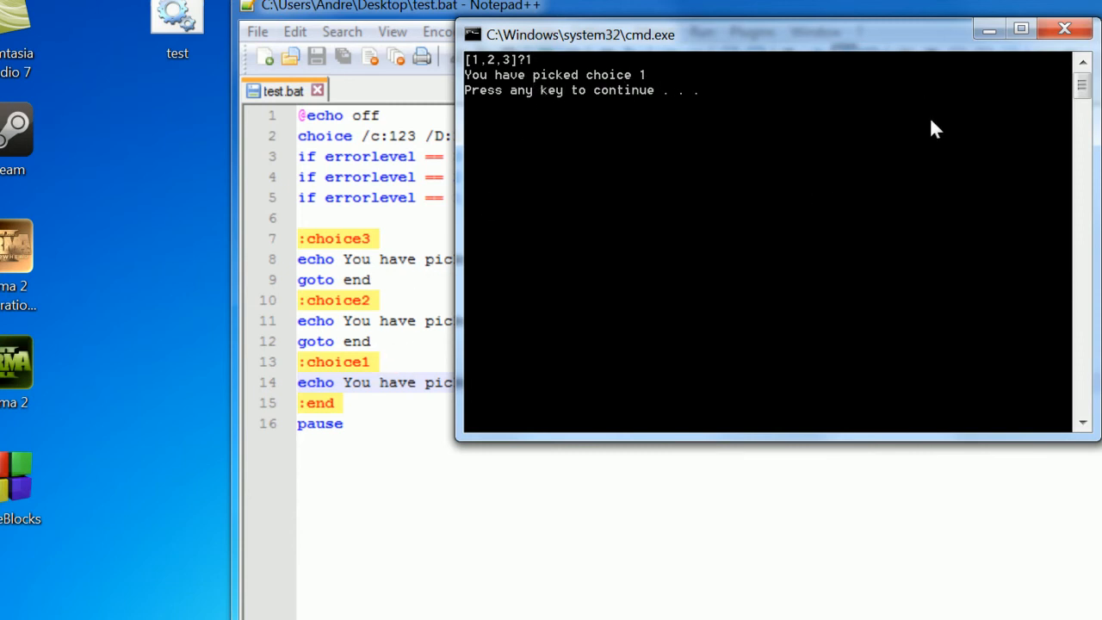
mouse_move(697, 317)
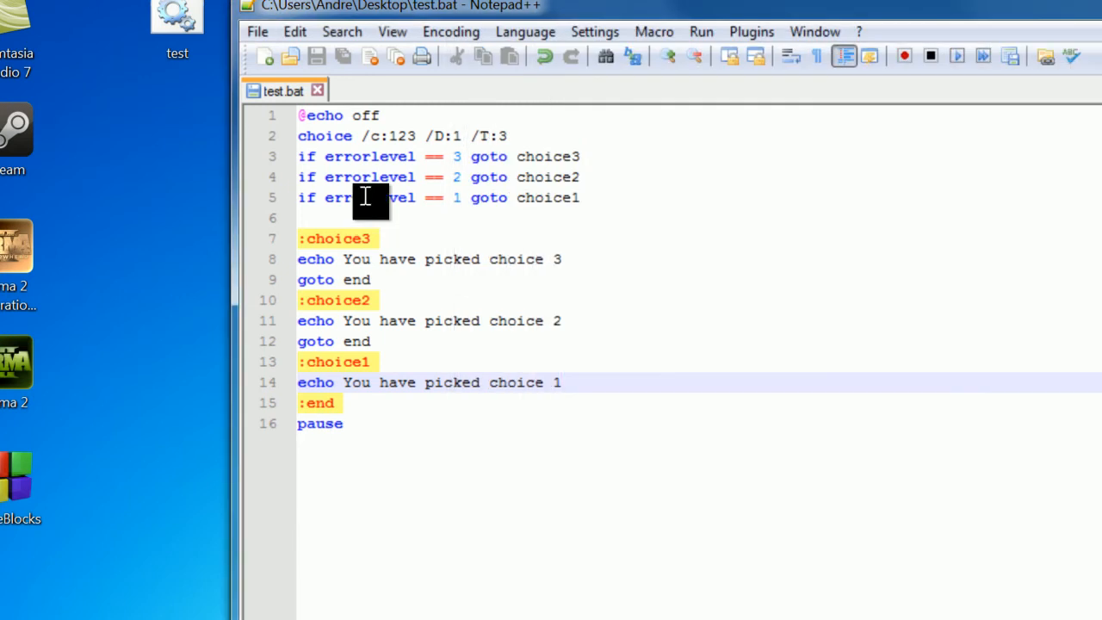
Make line 2 read 'echo Please pick either 1, 2, or 3'
text(echo Please pick)
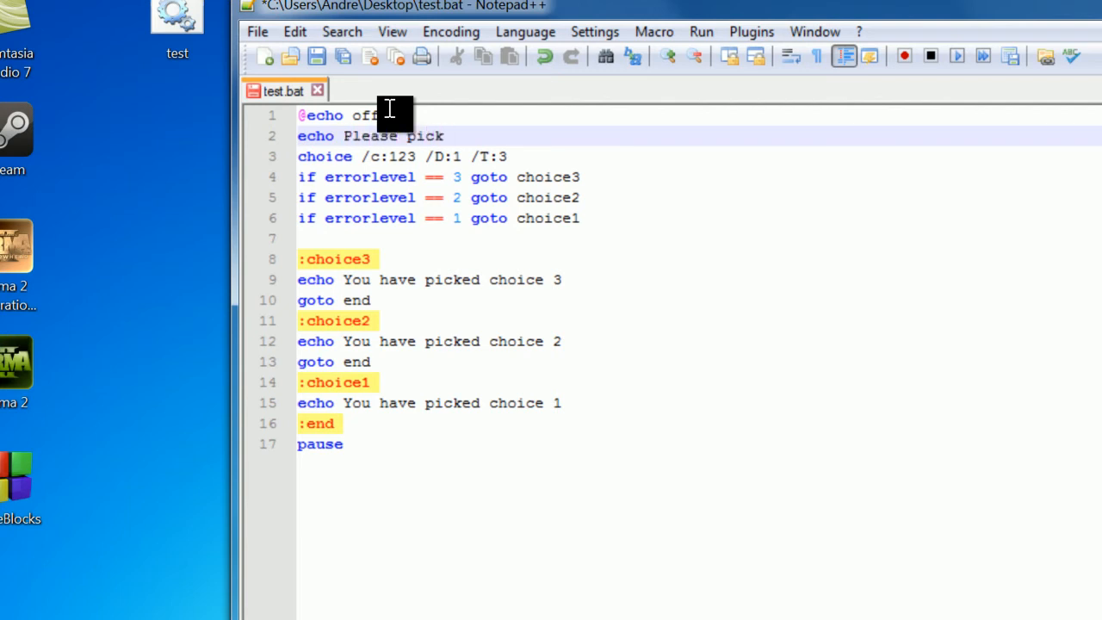
text(either)
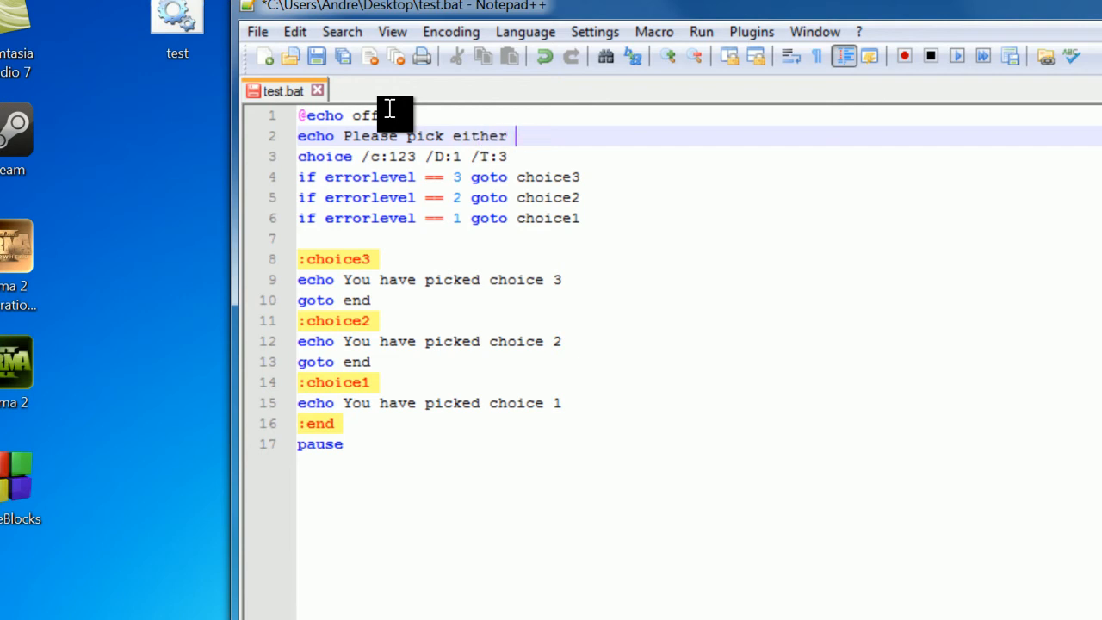
text(1, 2)
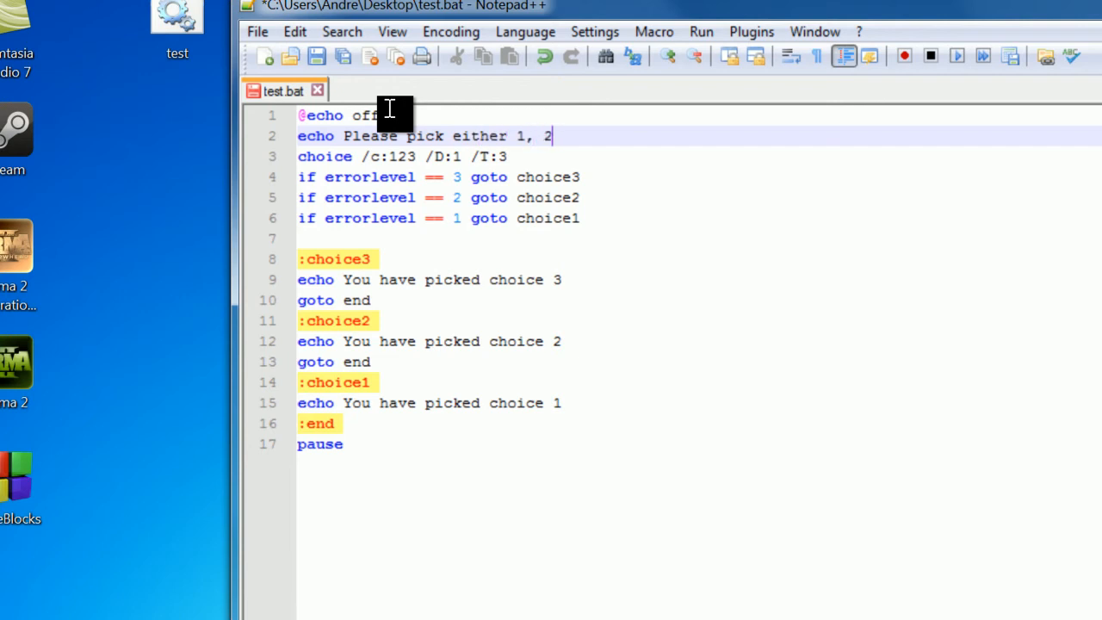
text(, or 3)
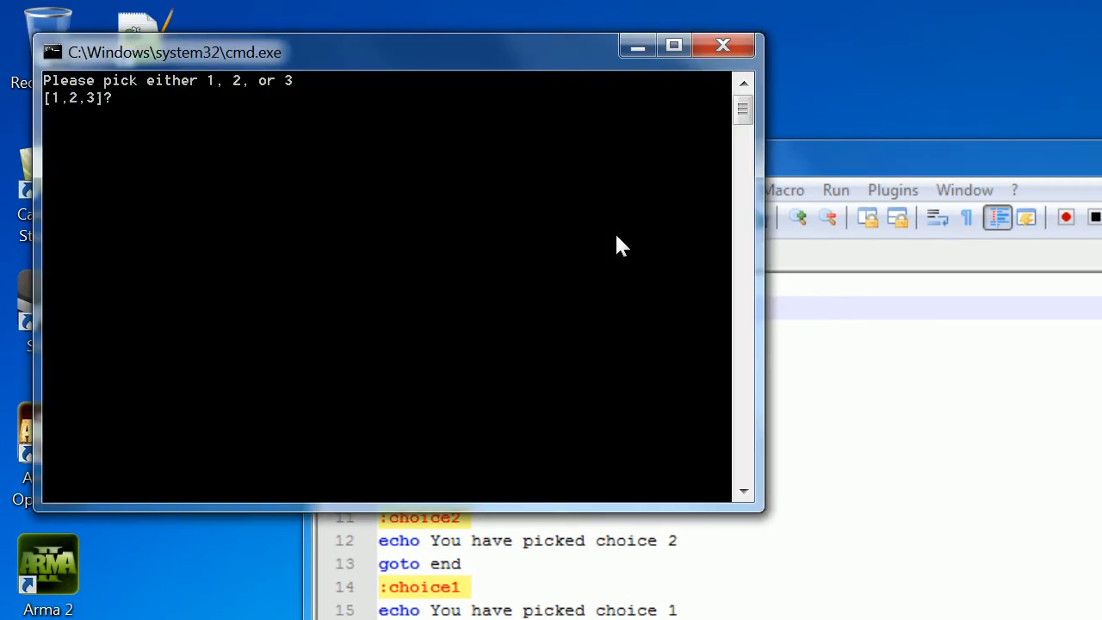
Answer the prompt with 3 and dismiss the pause so the script ends
text(3)
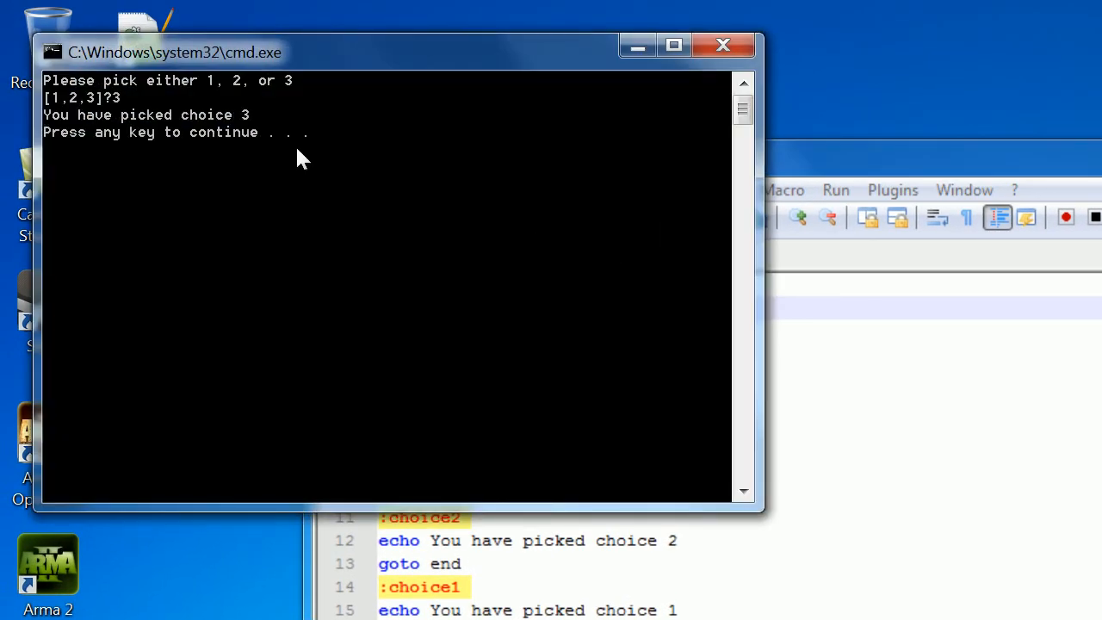
mouse_move(262, 129)
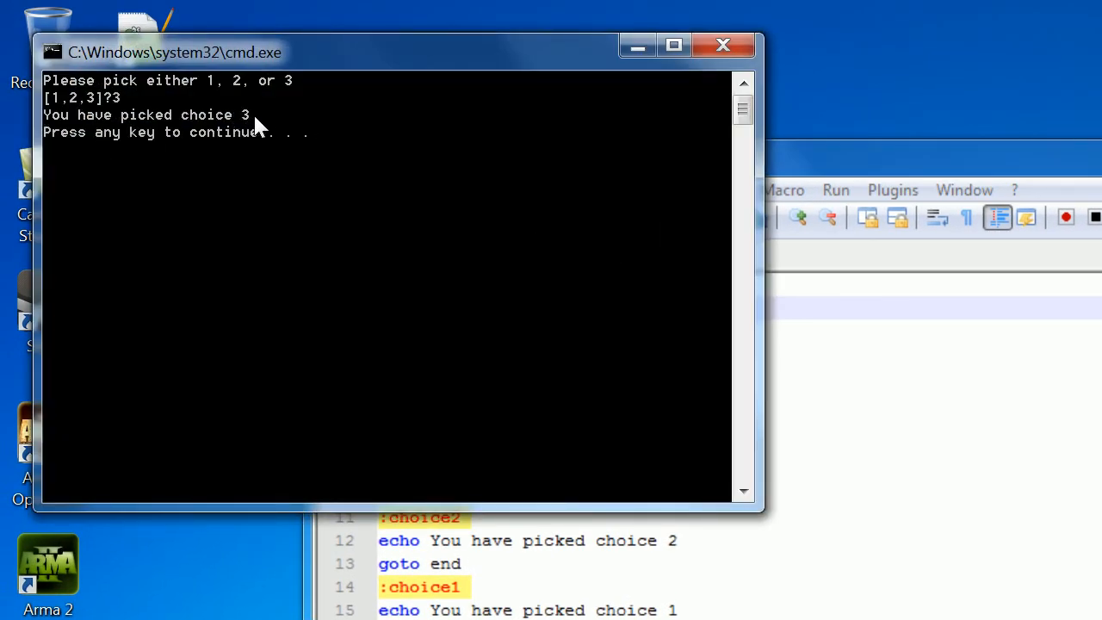
key(enter)
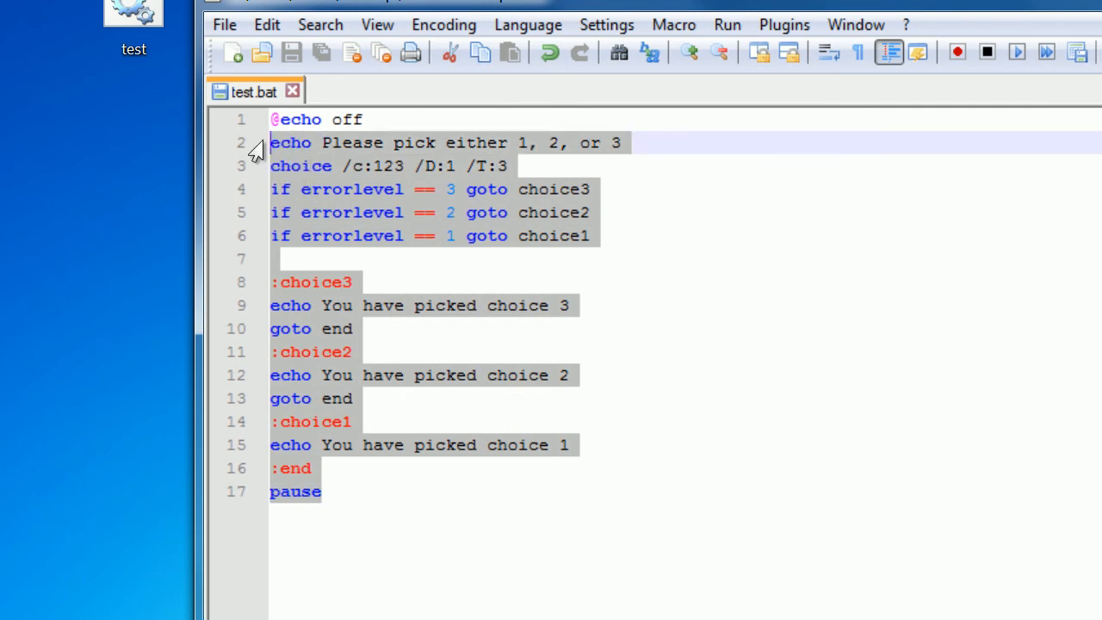
Write 'set /p name=Please enter your name' as the new line 2
text(se)
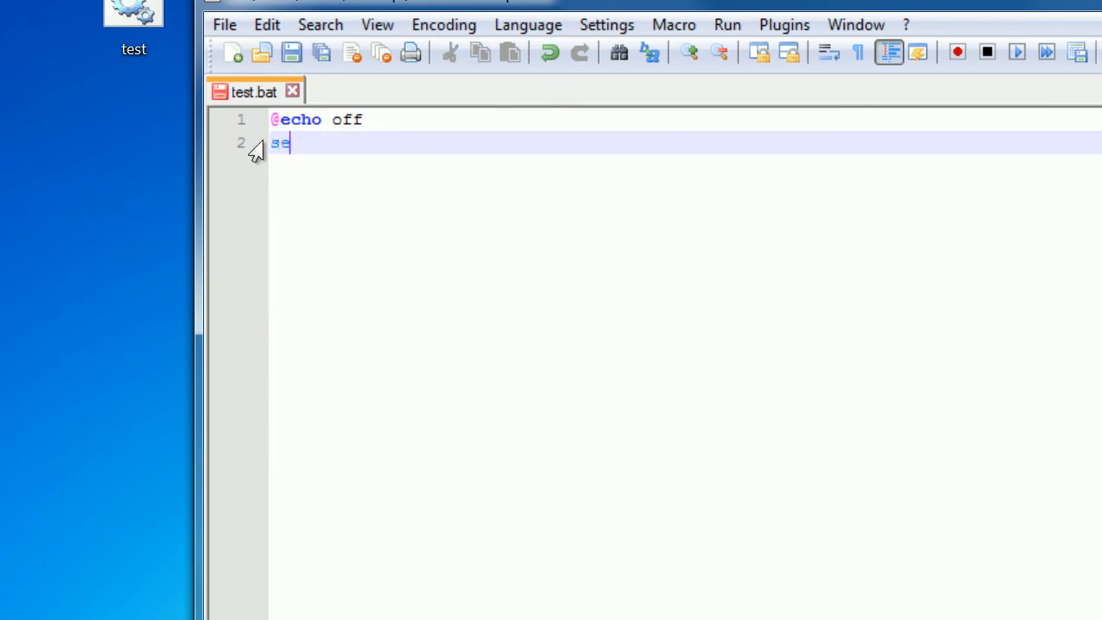
text(t /p)
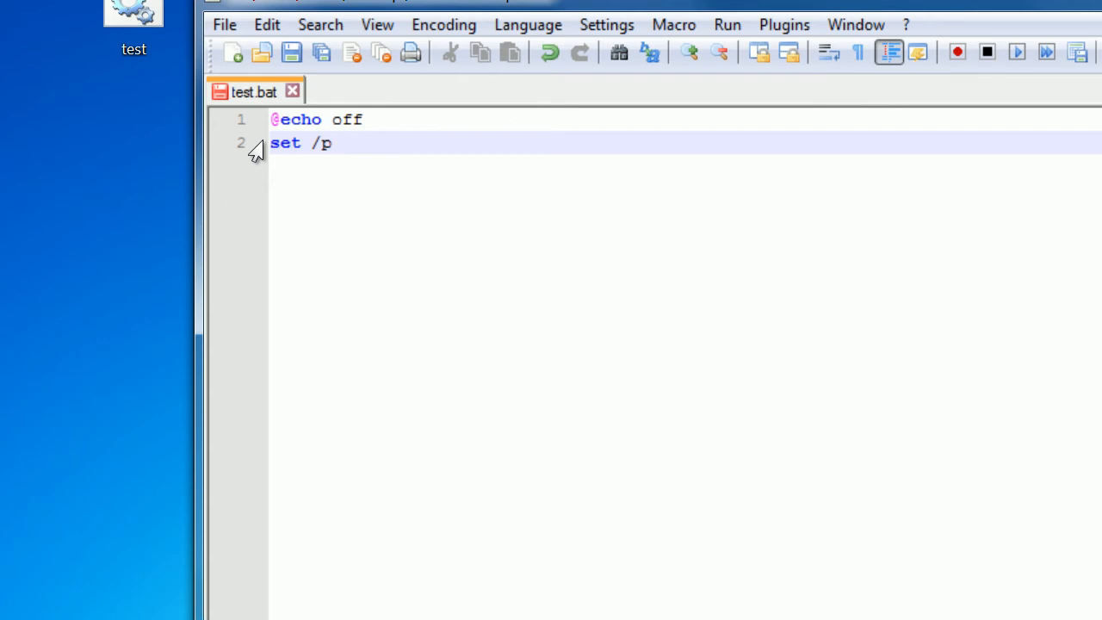
text(name=)
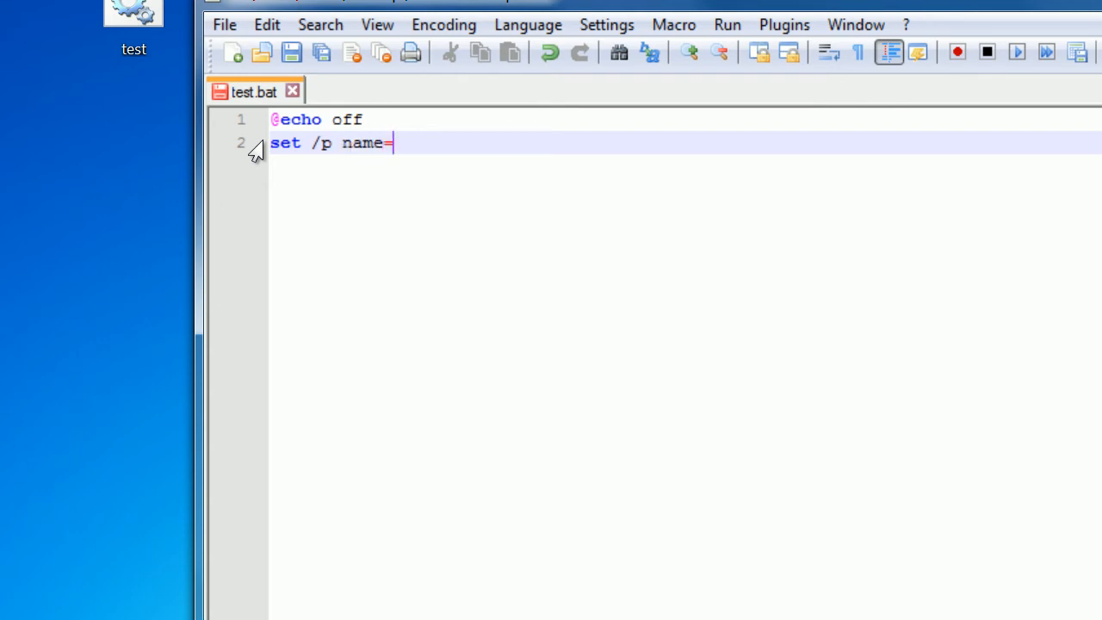
mouse_move(513, 276)
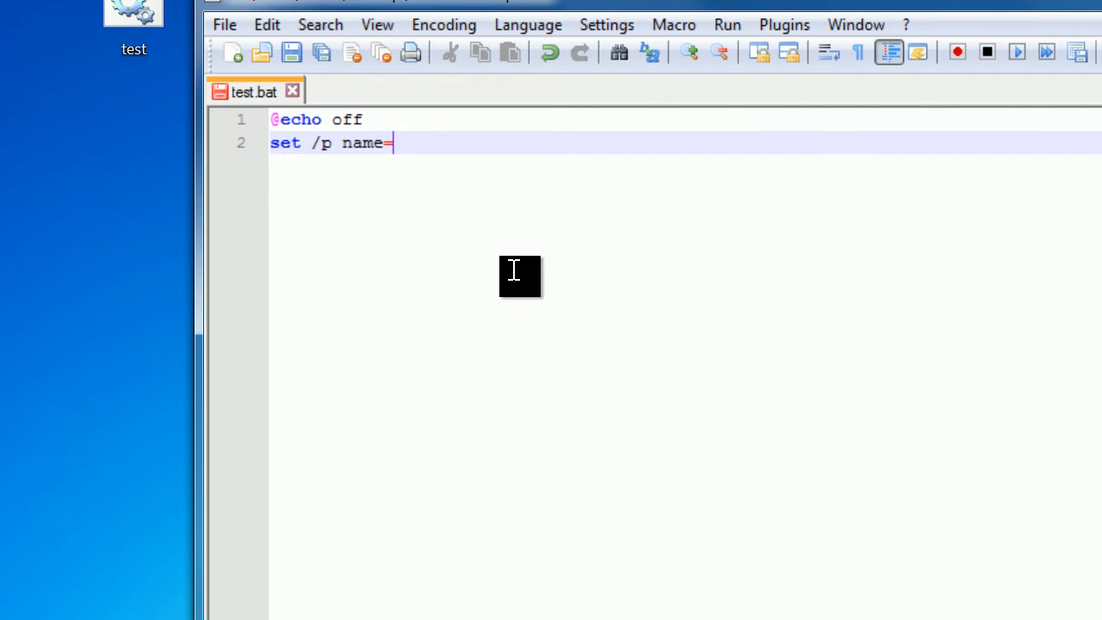
text(Pleas)
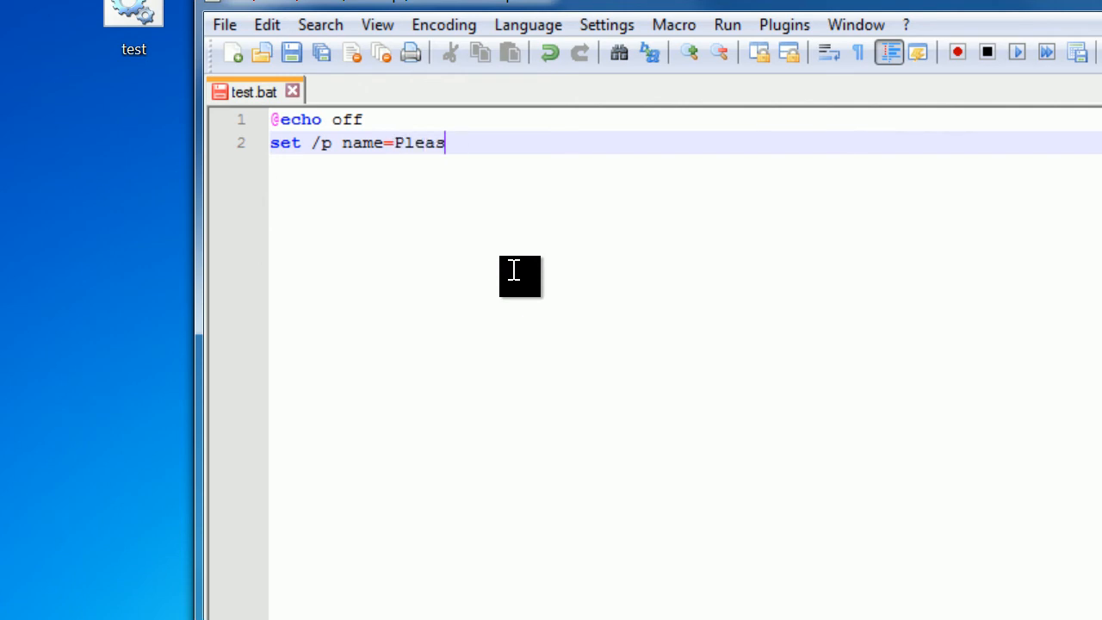
text(e enter your name)
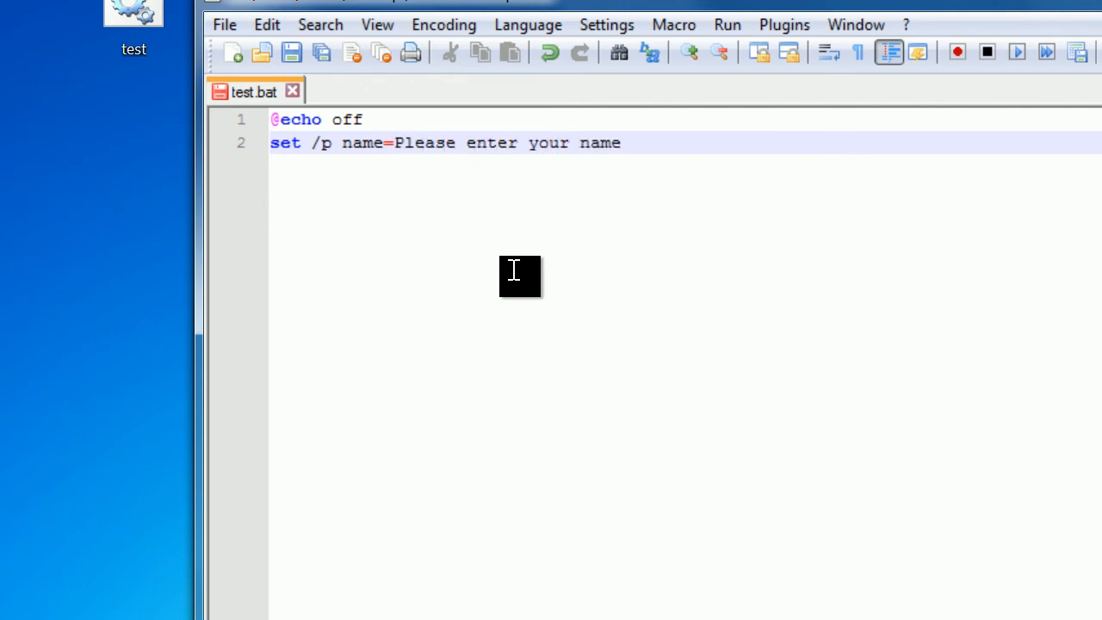
key(Enter)
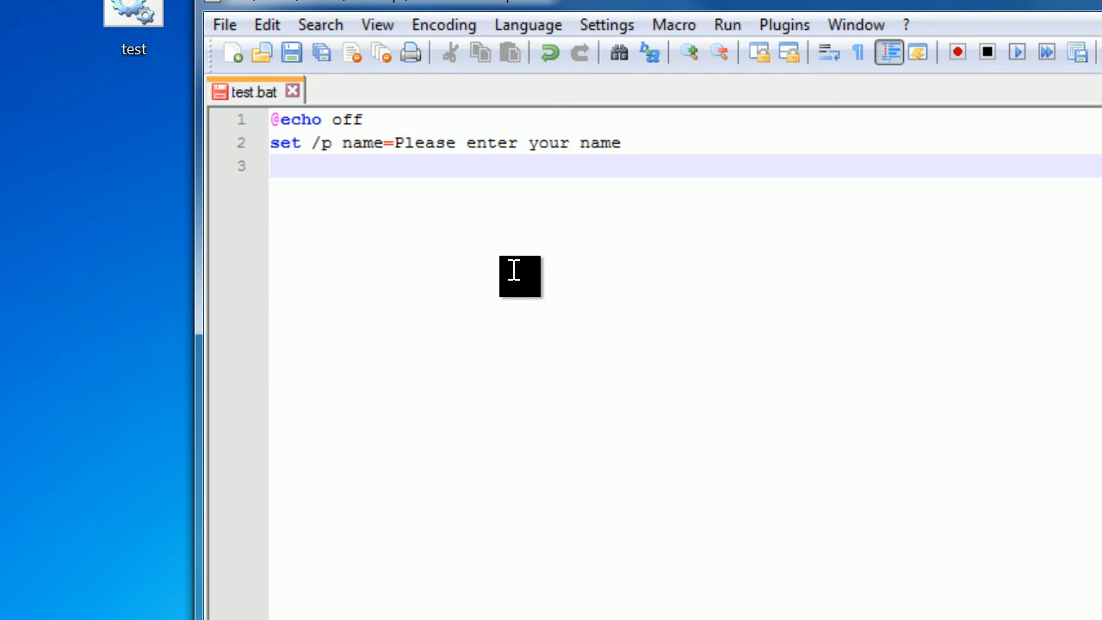
Add 'echo %name%' on line 3 to print the entered name back
text(echo)
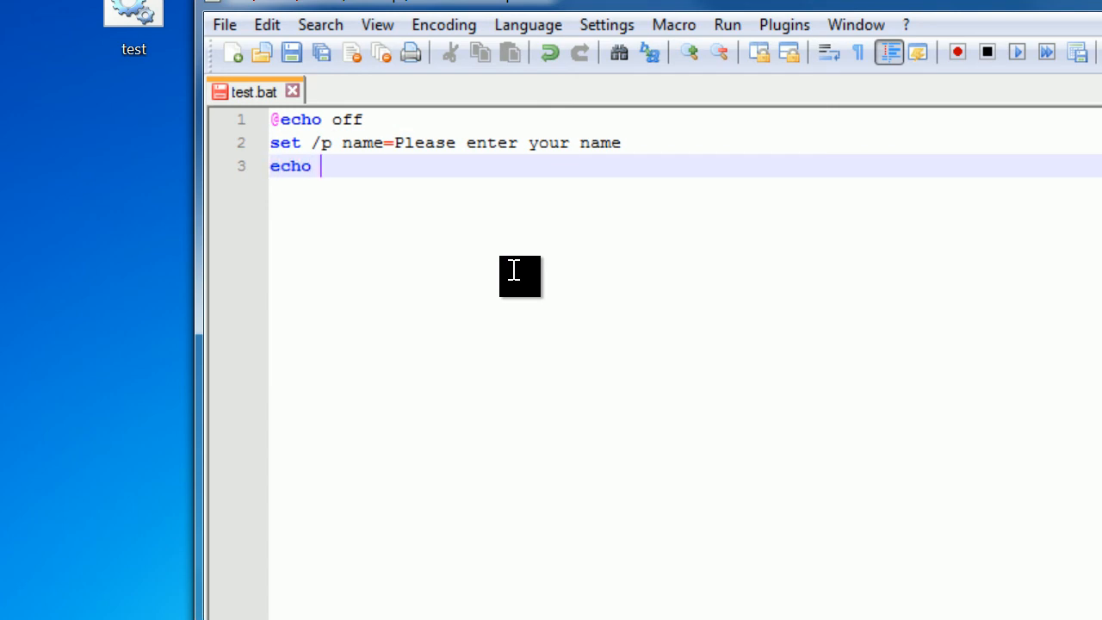
text(%name)
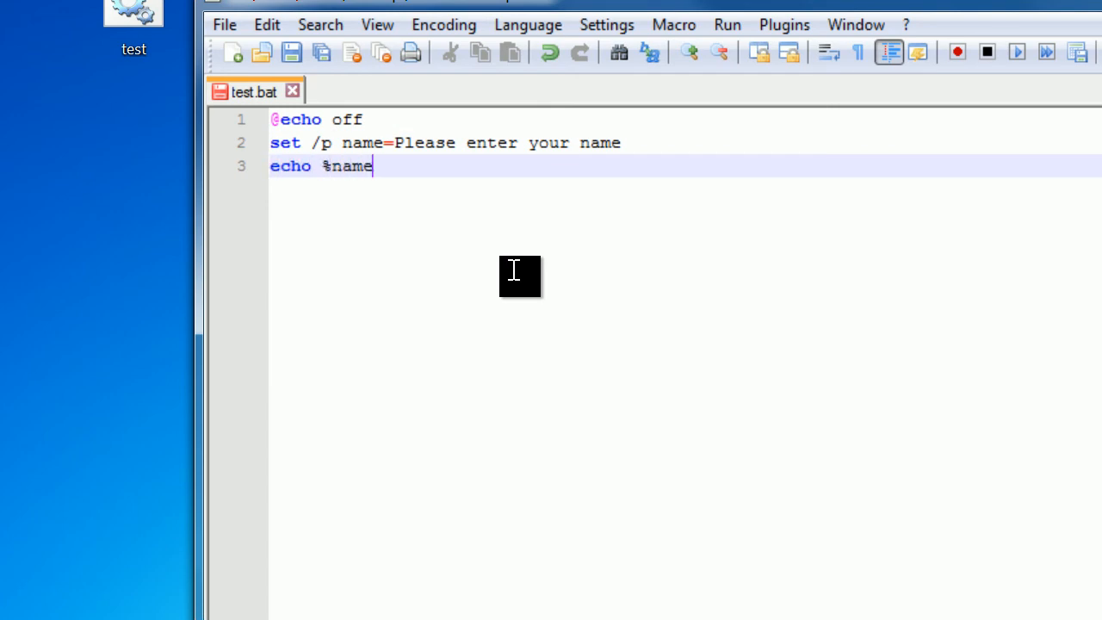
text(%)
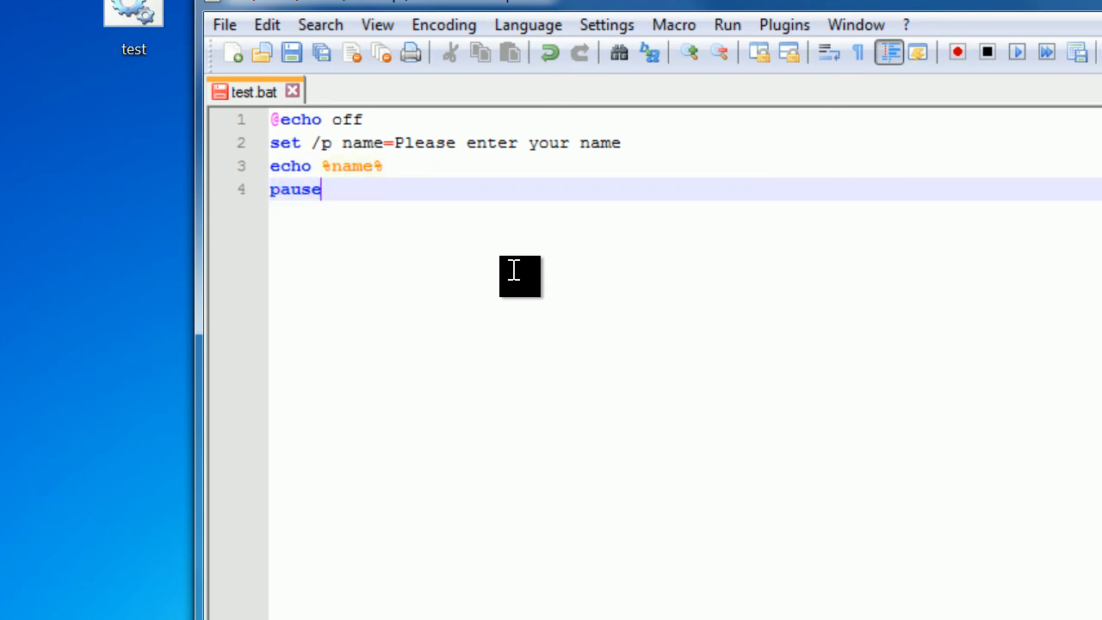
mouse_move(344, 166)
text(Hello )
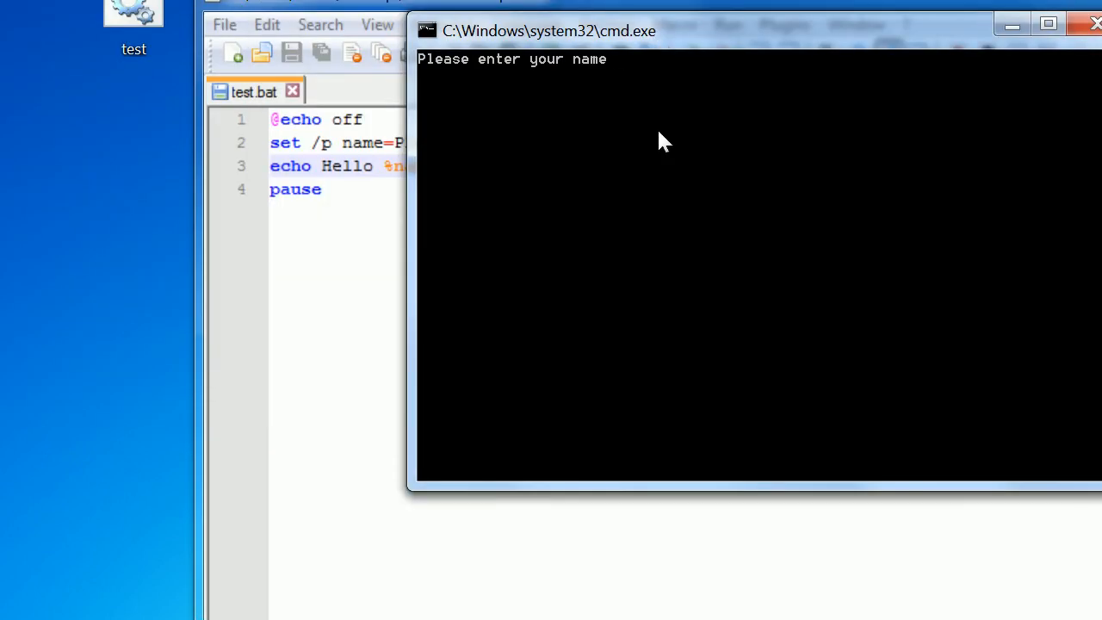
Enter the name Manantee at the prompt so the script prints 'Hello Manantee'
text(M)
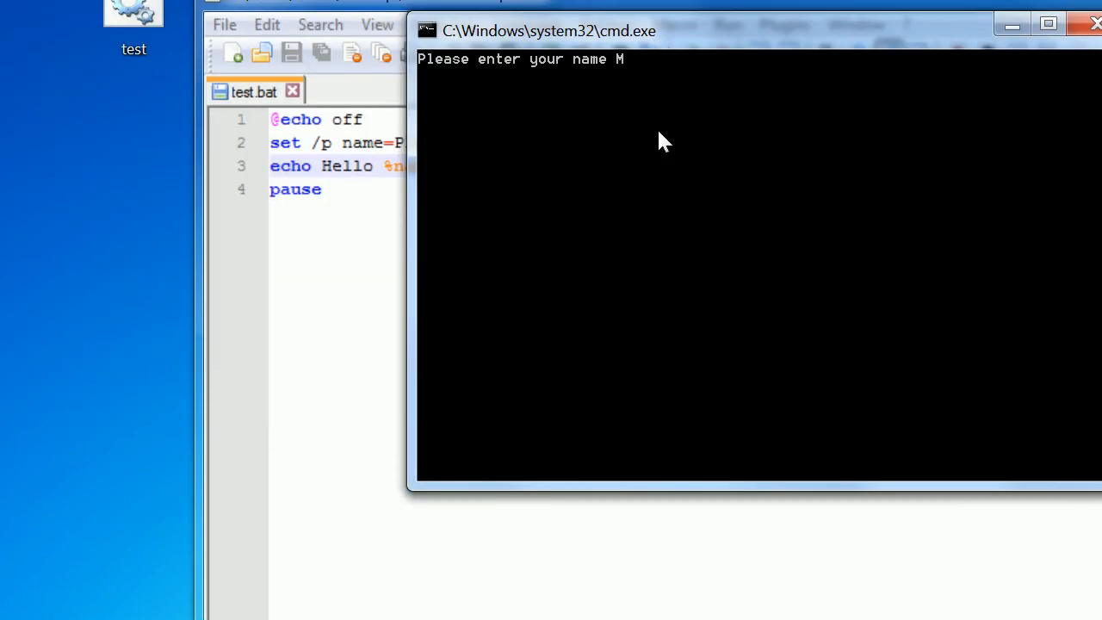
text(anantee)
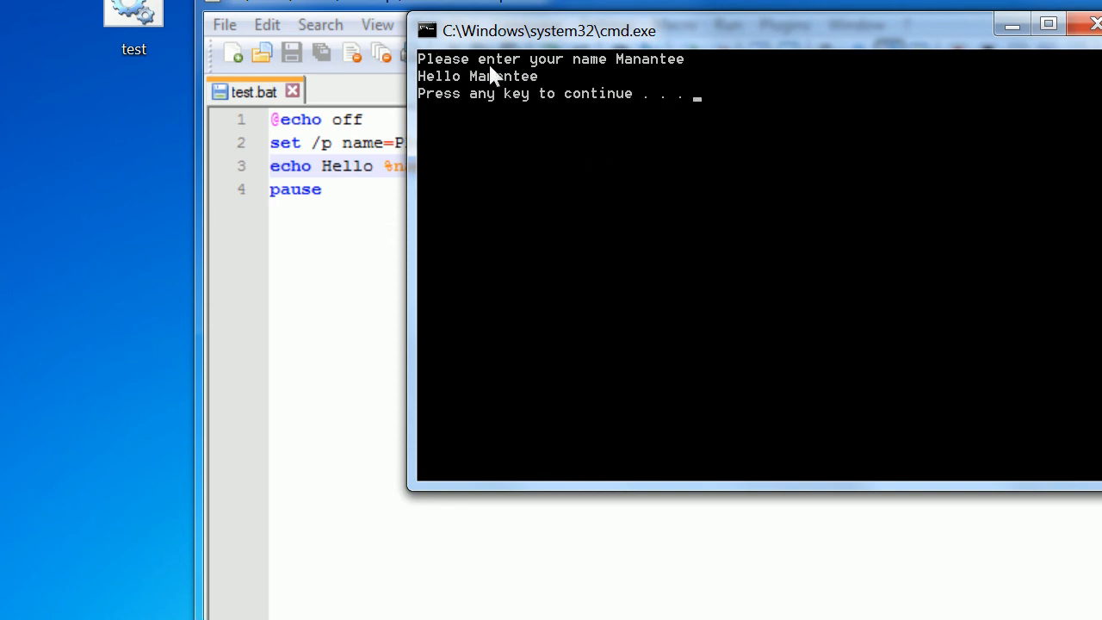
mouse_move(792, 217)
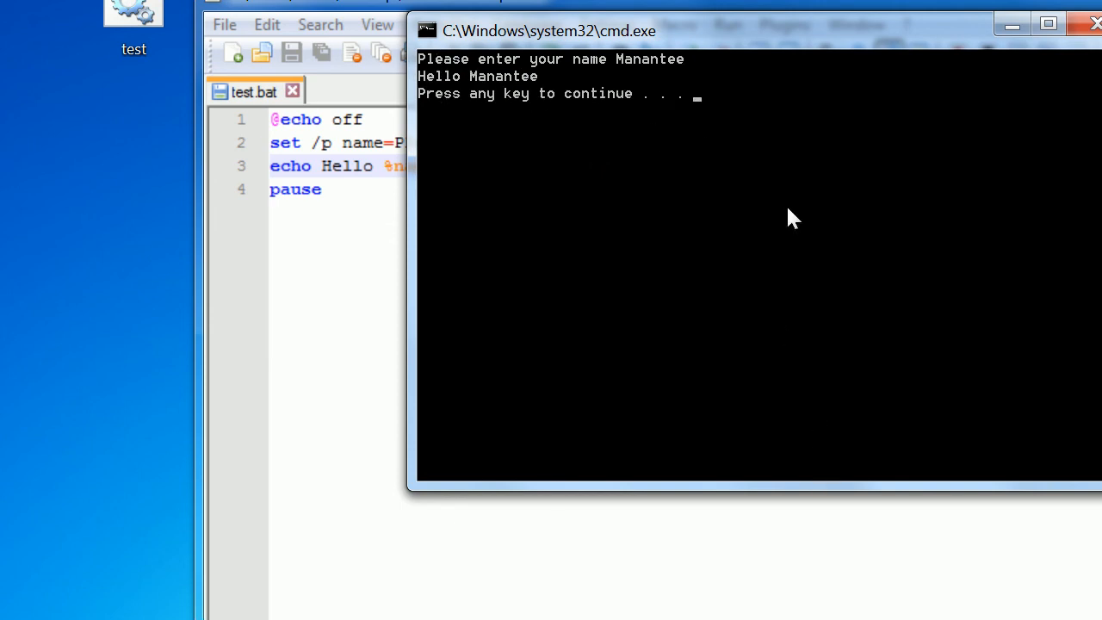
mouse_move(762, 180)
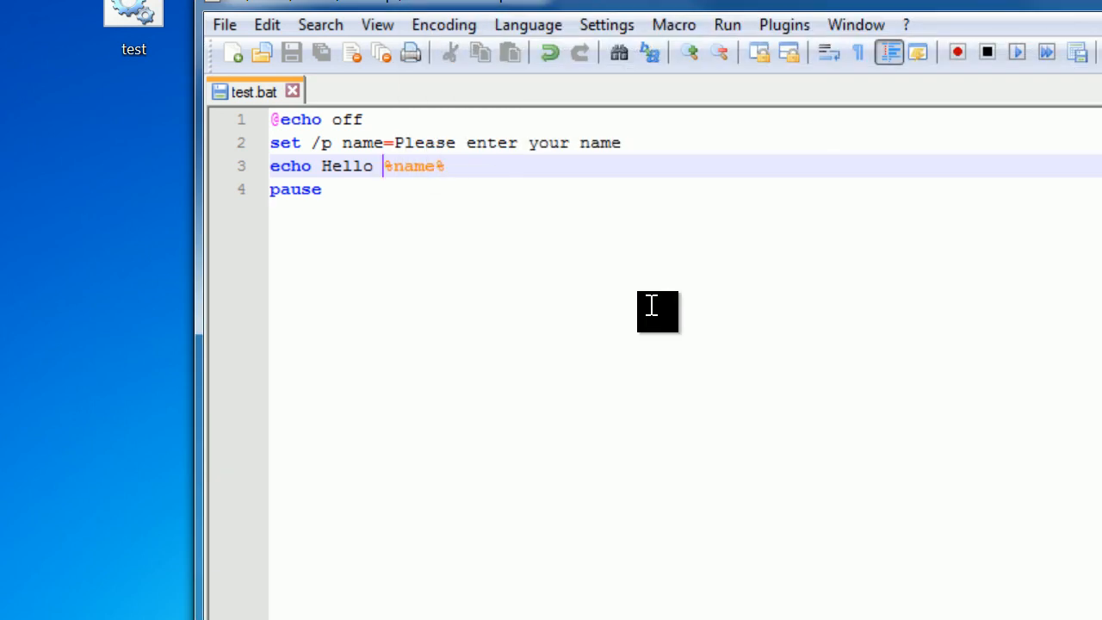
mouse_move(593, 213)
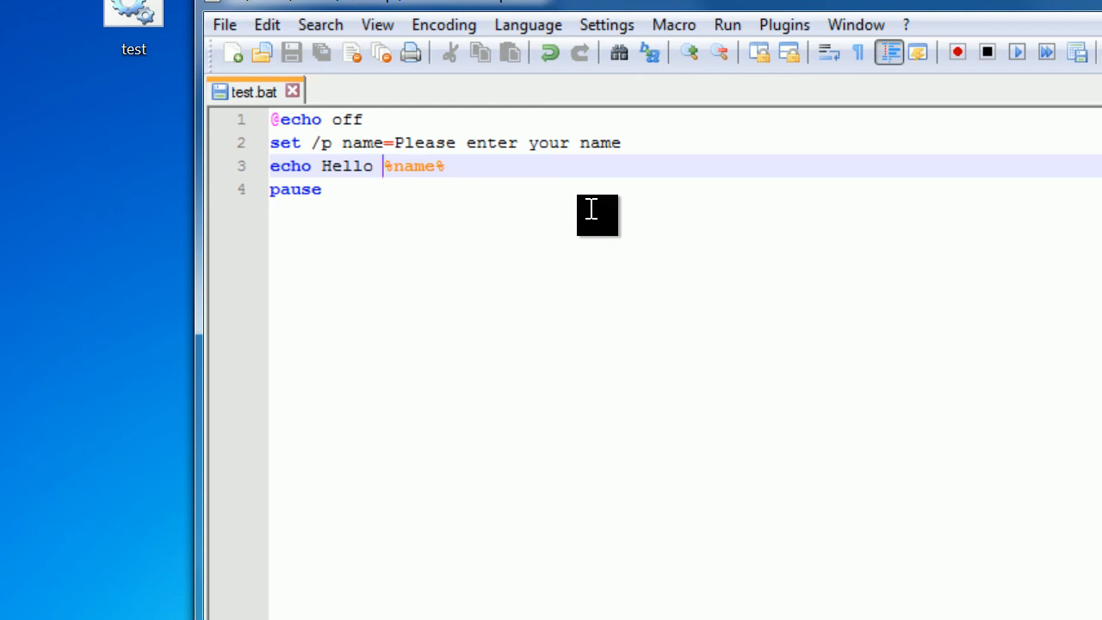